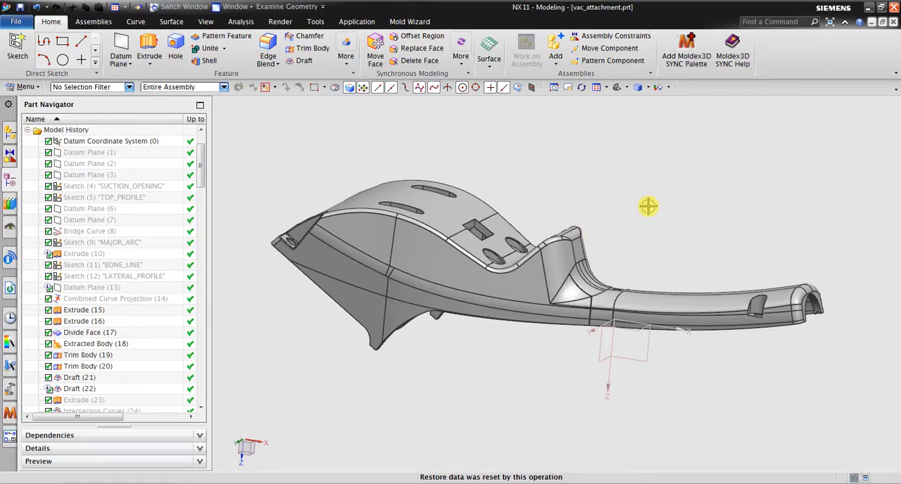
{"action": "mouse_move", "coordinate": [721, 235]}
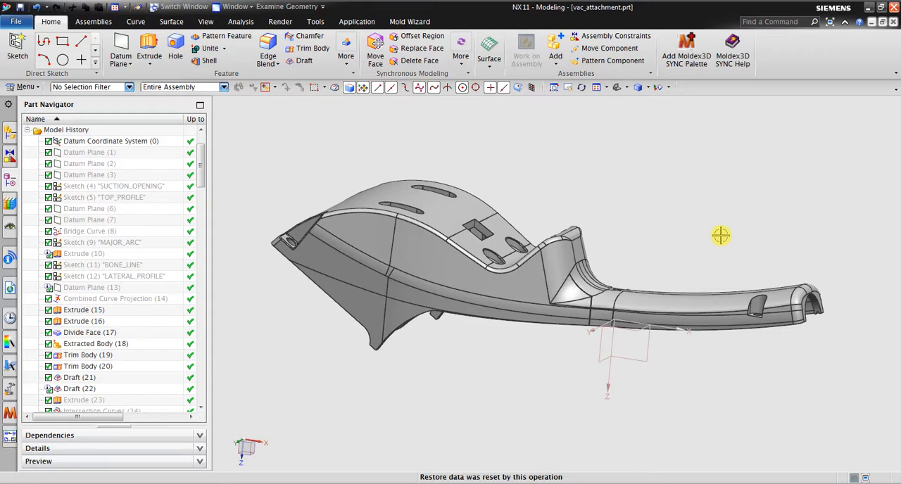
Rotate the vac_attachment part and bring up the Mold Wizard tools
{"action": "left_click_drag", "start_coordinate": [721, 235], "coordinate": [710, 238]}
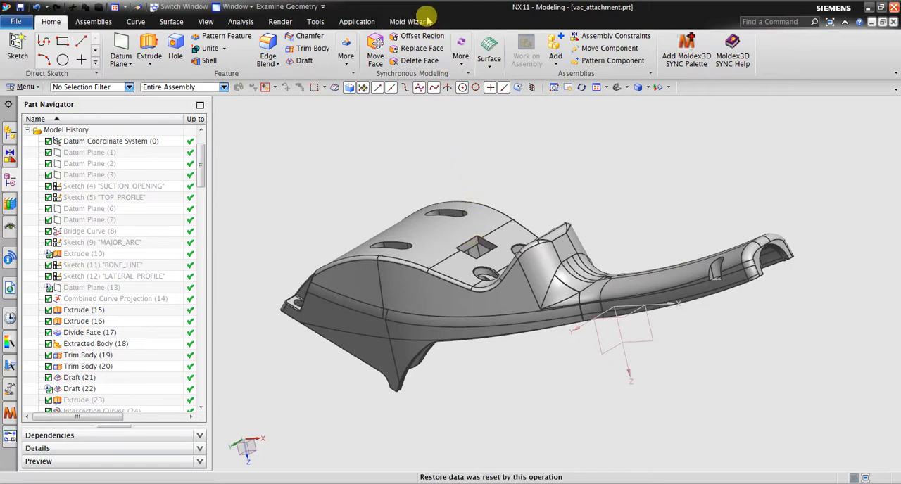
{"action": "left_click", "coordinate": [409, 21]}
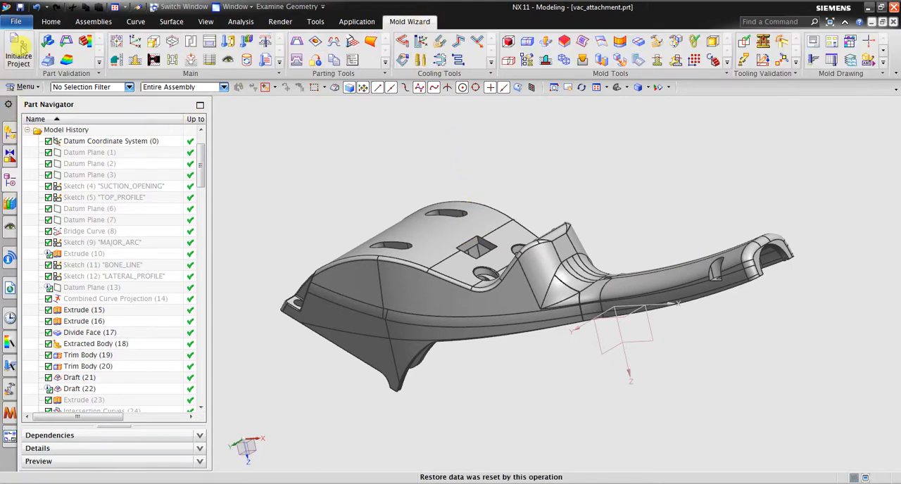
{"action": "mouse_move", "coordinate": [19, 50]}
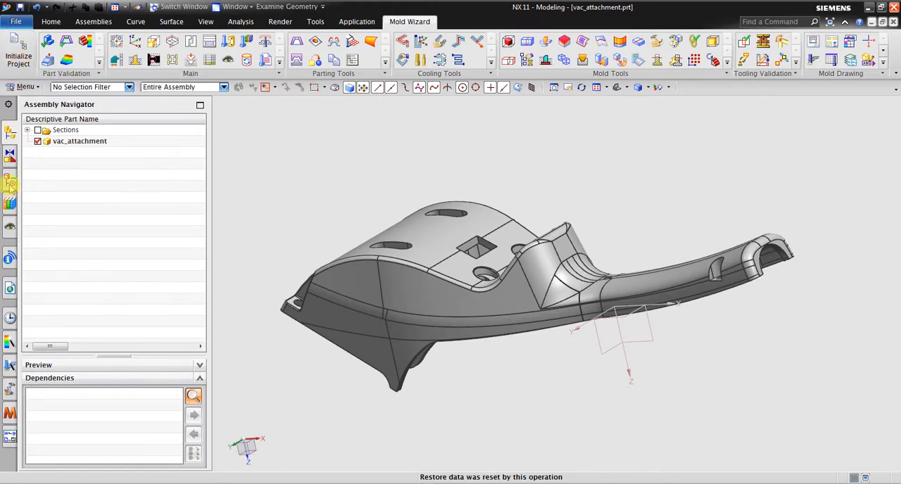
Run Check Regions on the vac_attachment body with Reset All (about 12.7 seconds)
{"action": "left_click", "coordinate": [11, 184]}
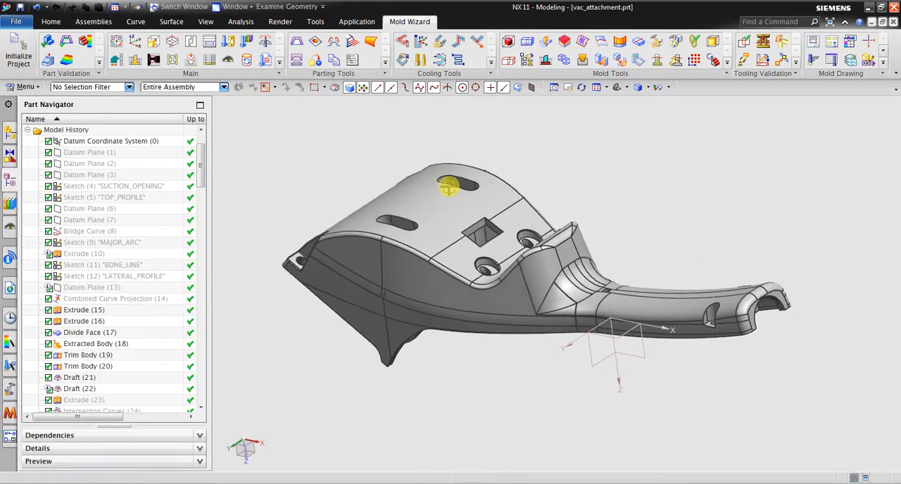
{"action": "left_click", "coordinate": [66, 46]}
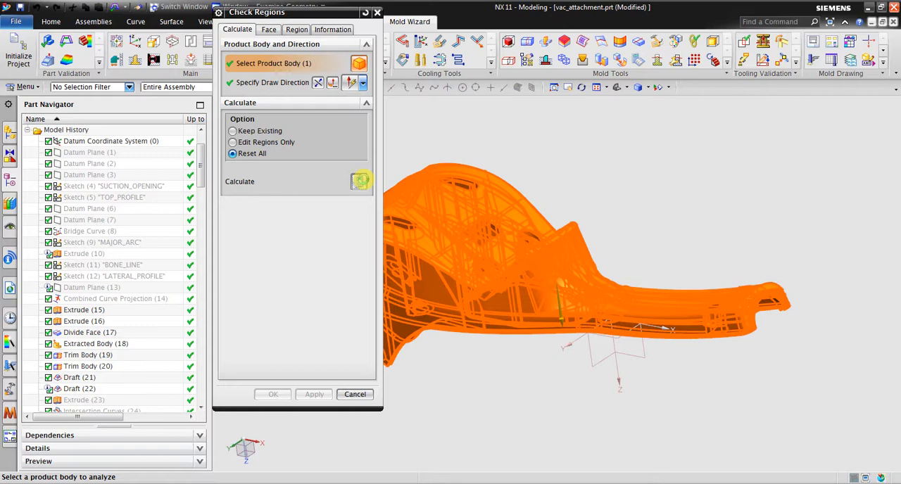
{"action": "left_click", "coordinate": [360, 181]}
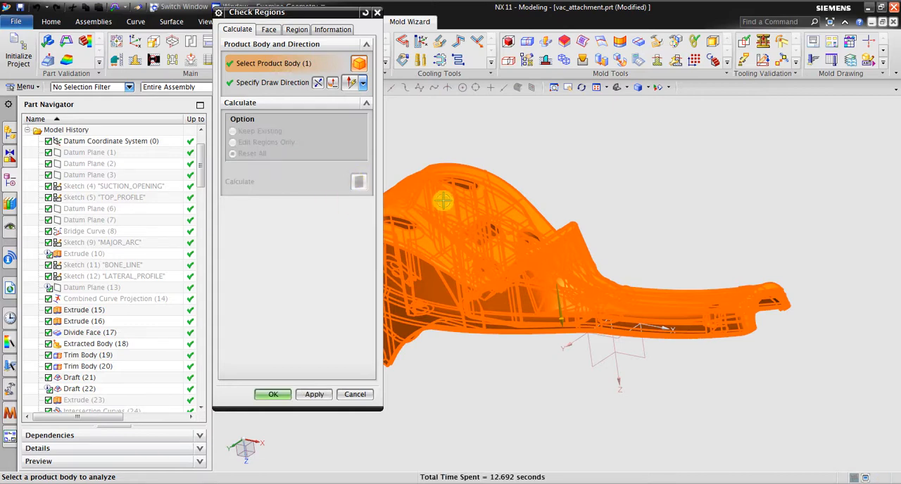
{"action": "mouse_move", "coordinate": [550, 237]}
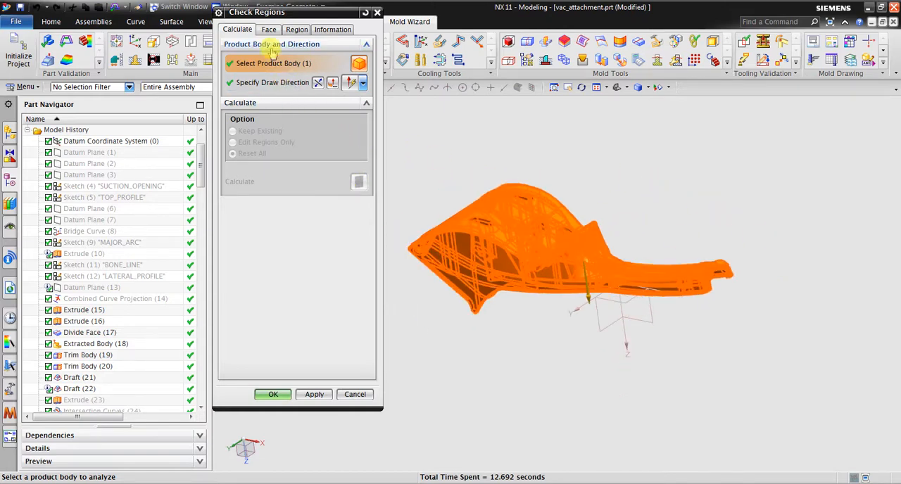
Review draft results for 591 faces, rotate into the cavity, and toggle Positive ≥ 3.00
{"action": "left_click", "coordinate": [268, 29]}
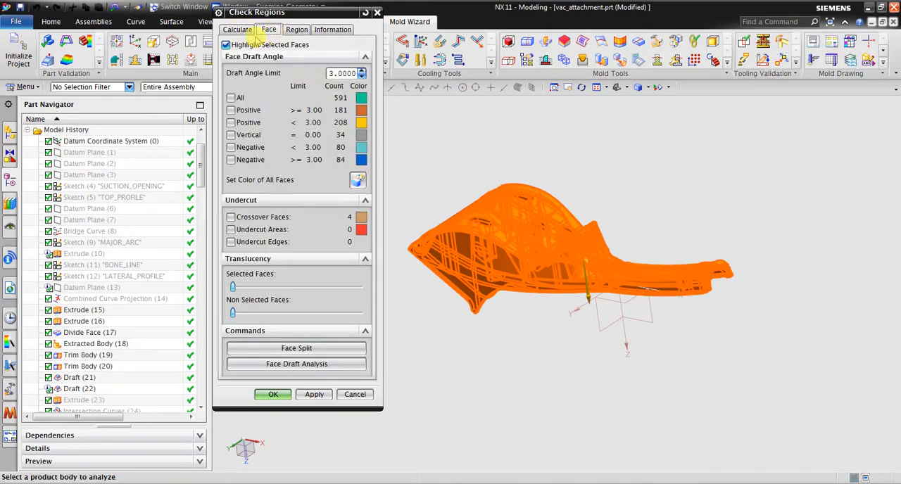
{"action": "left_click", "coordinate": [237, 29]}
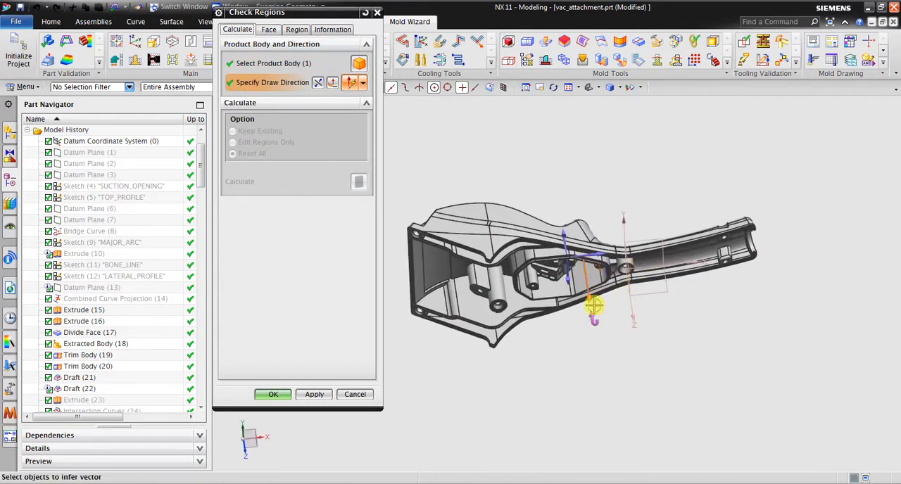
{"action": "left_click", "coordinate": [268, 29]}
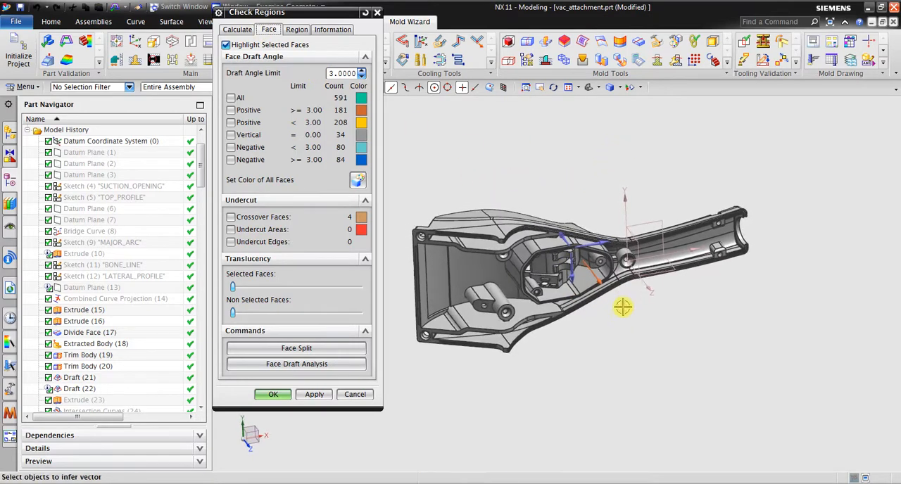
{"action": "left_click_drag", "start_coordinate": [623, 307], "coordinate": [669, 182]}
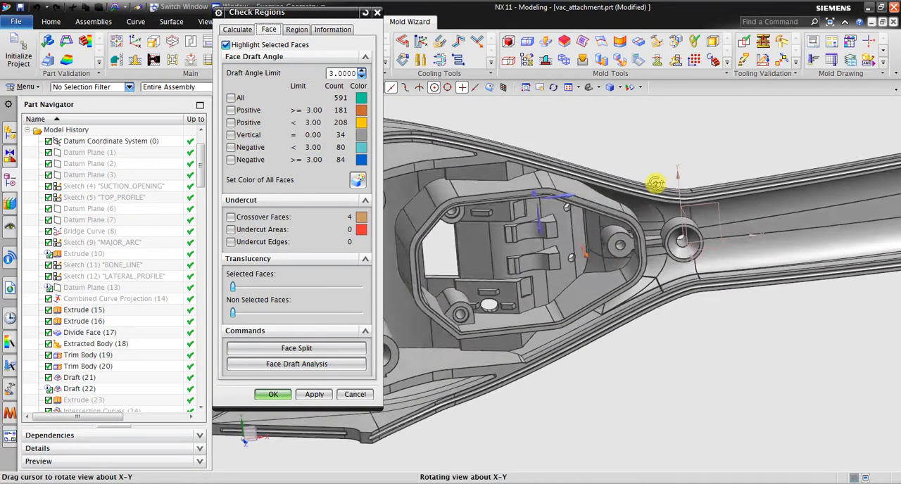
{"action": "left_click_drag", "start_coordinate": [654, 184], "coordinate": [708, 193]}
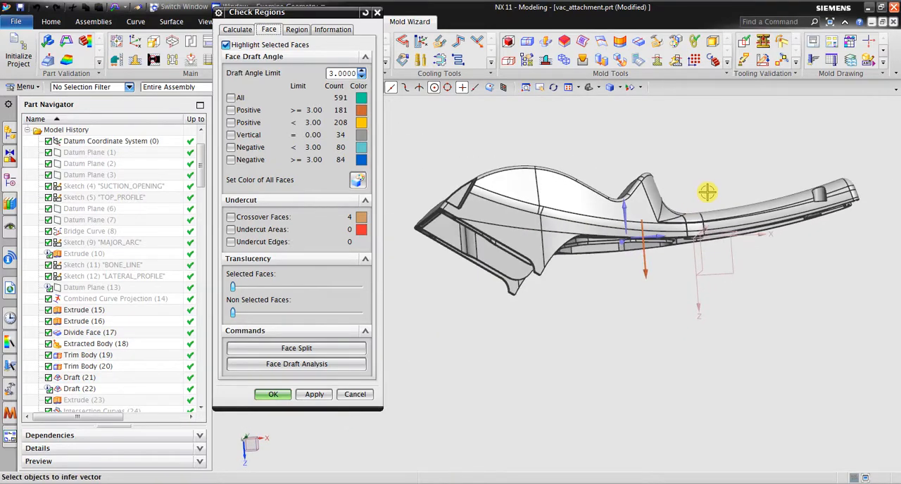
{"action": "left_click_drag", "start_coordinate": [707, 192], "coordinate": [673, 134]}
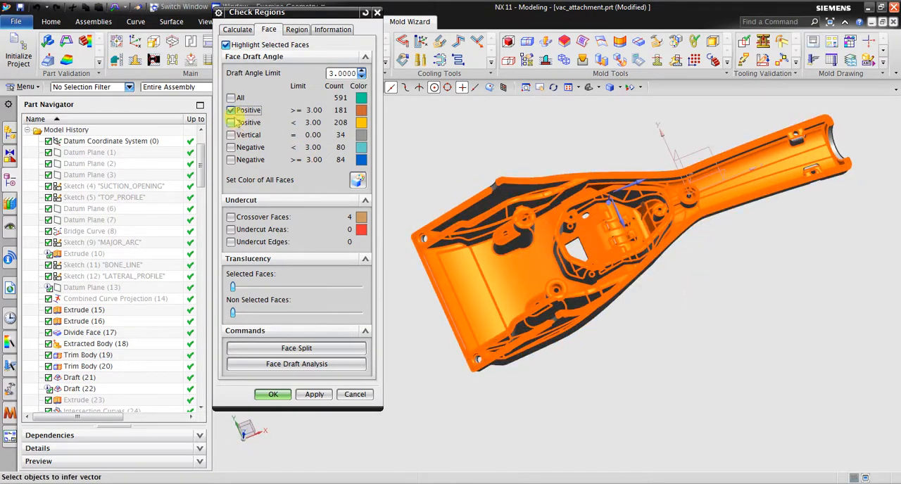
{"action": "left_click", "coordinate": [231, 147]}
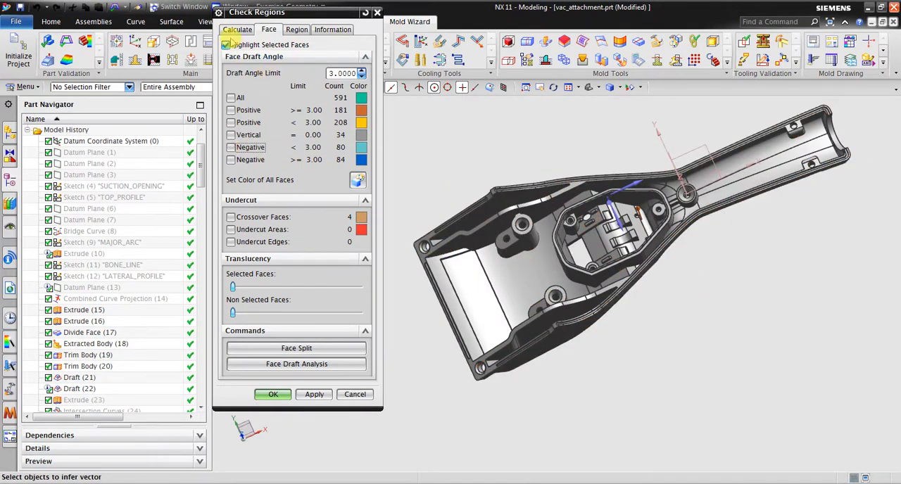
Recalculate Check Regions with the adjusted draw direction and Reset All (about 12.3 seconds)
{"action": "left_click", "coordinate": [238, 29]}
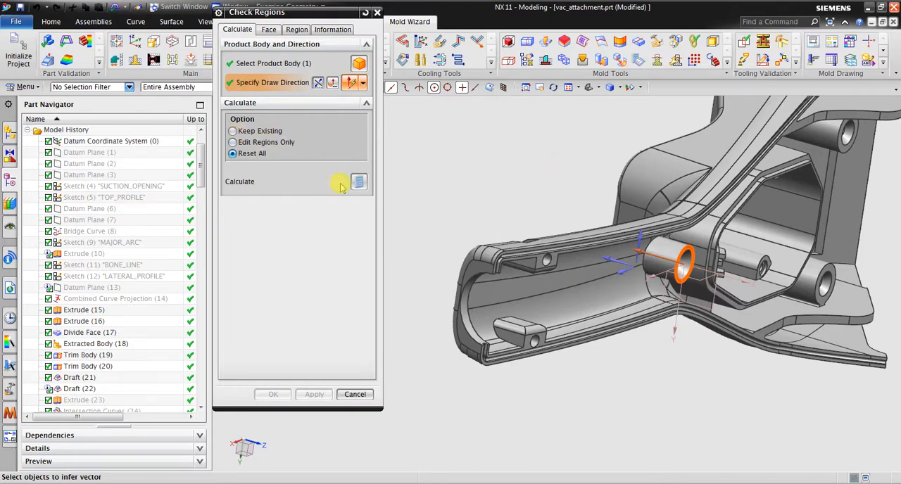
{"action": "left_click", "coordinate": [358, 181]}
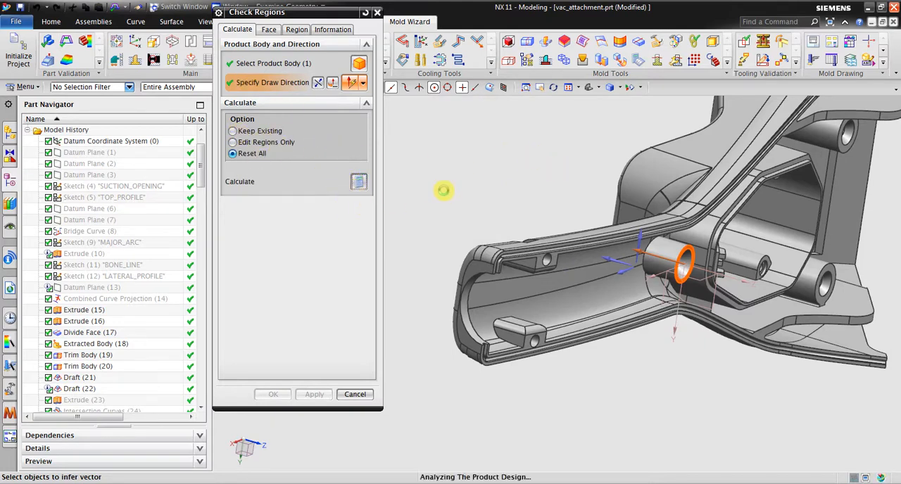
{"action": "mouse_move", "coordinate": [426, 195]}
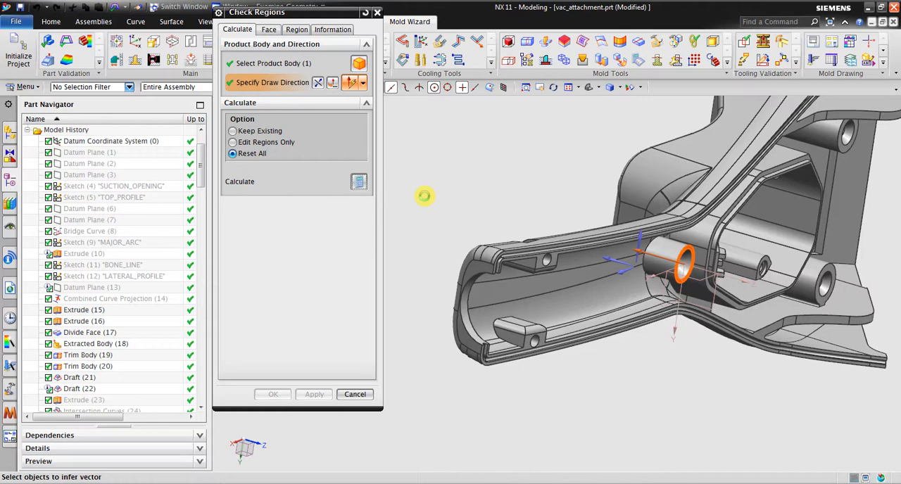
{"action": "left_click", "coordinate": [359, 181]}
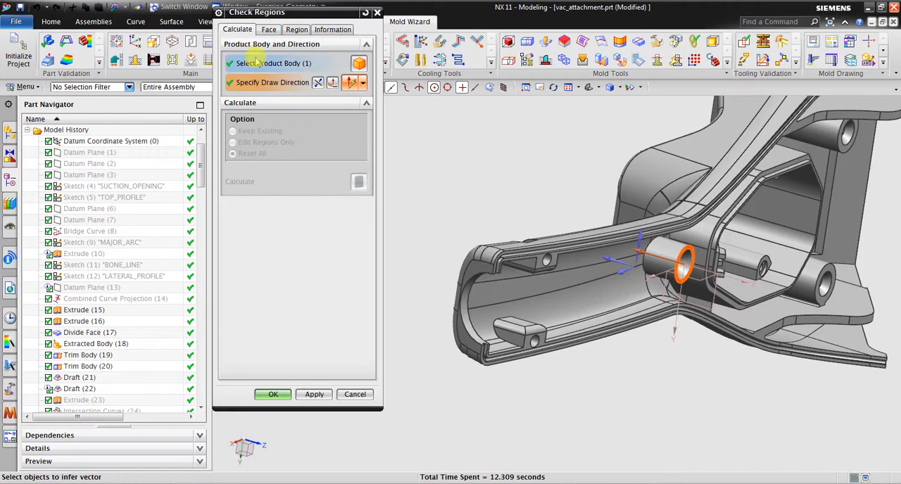
Highlight the small positive-draft faces in the updated results and rotate to view the inside
{"action": "left_click", "coordinate": [268, 29]}
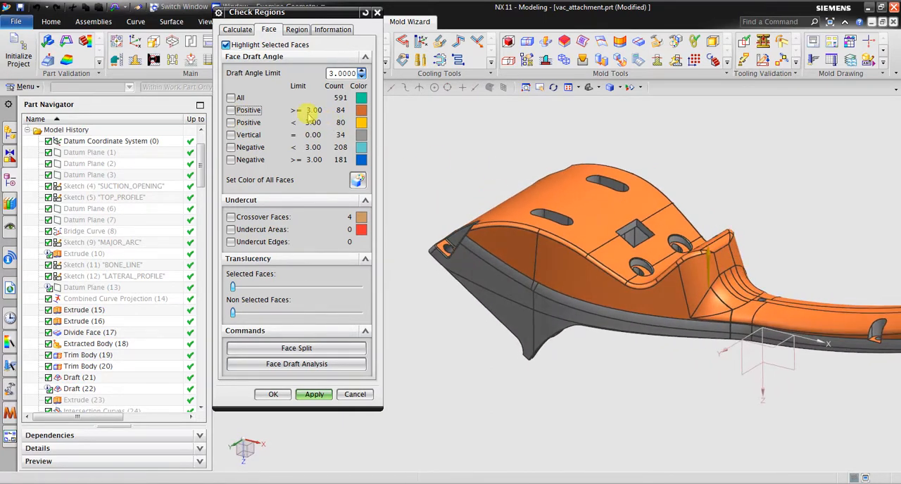
{"action": "mouse_move", "coordinate": [313, 117]}
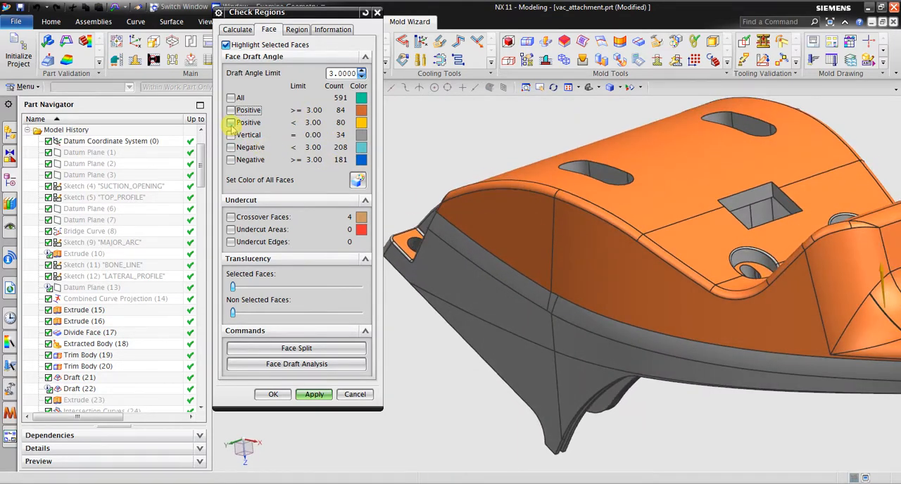
{"action": "left_click", "coordinate": [231, 123]}
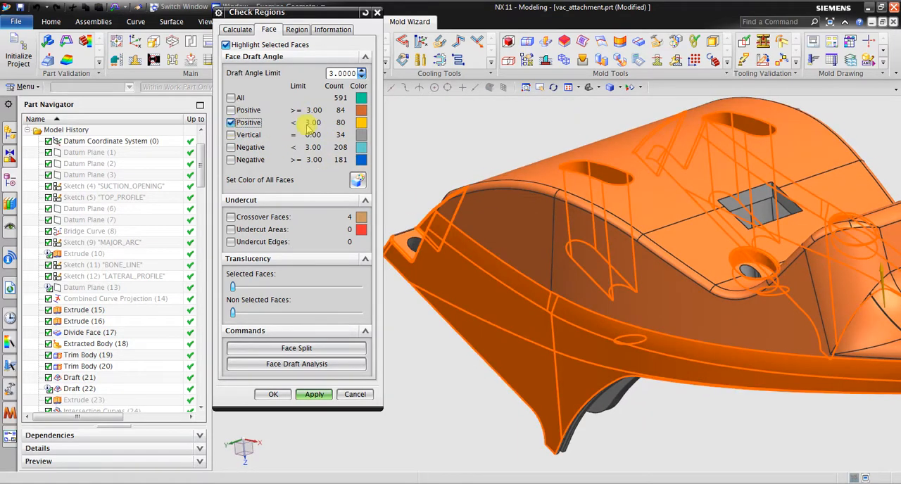
{"action": "triple_click", "coordinate": [342, 73]}
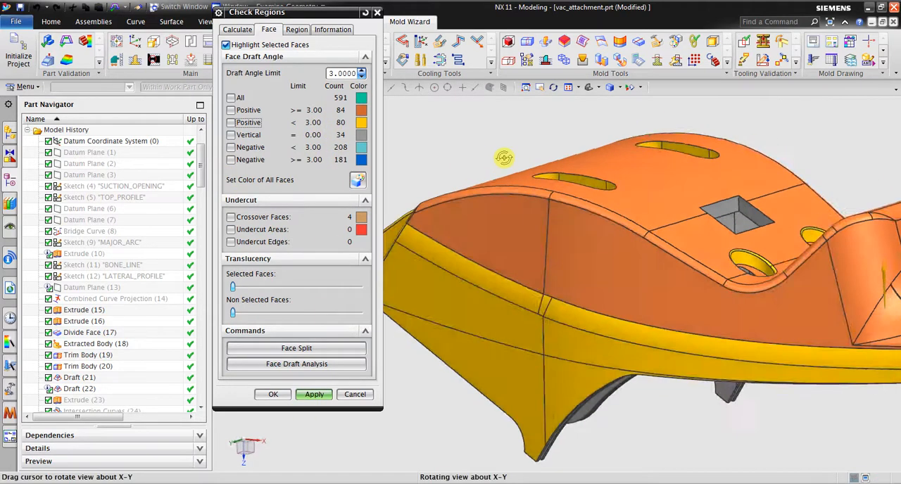
{"action": "left_click_drag", "start_coordinate": [504, 156], "coordinate": [546, 219]}
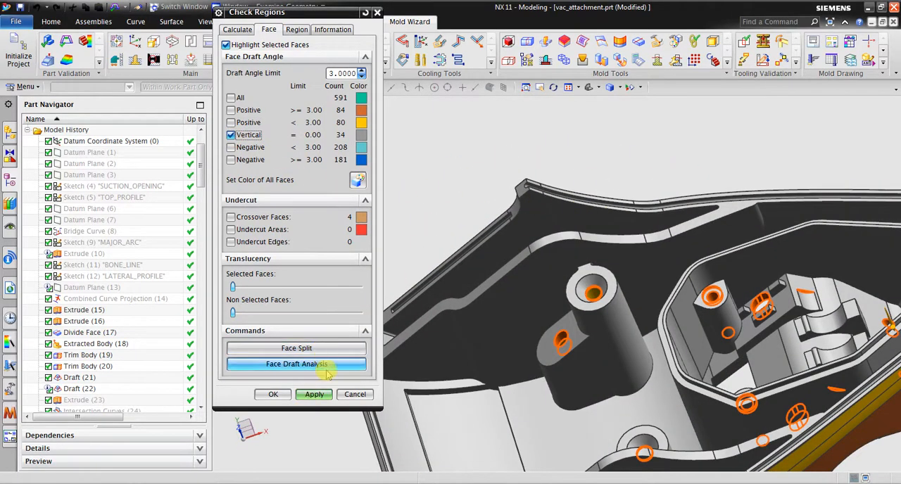
Change the colour of the 34 vertical faces from light gray to red
{"action": "triple_click", "coordinate": [342, 73]}
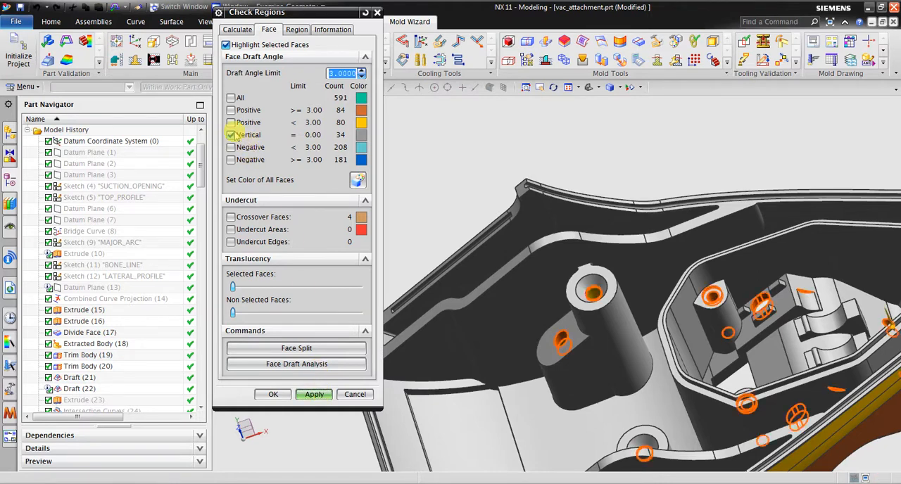
{"action": "left_click", "coordinate": [231, 135]}
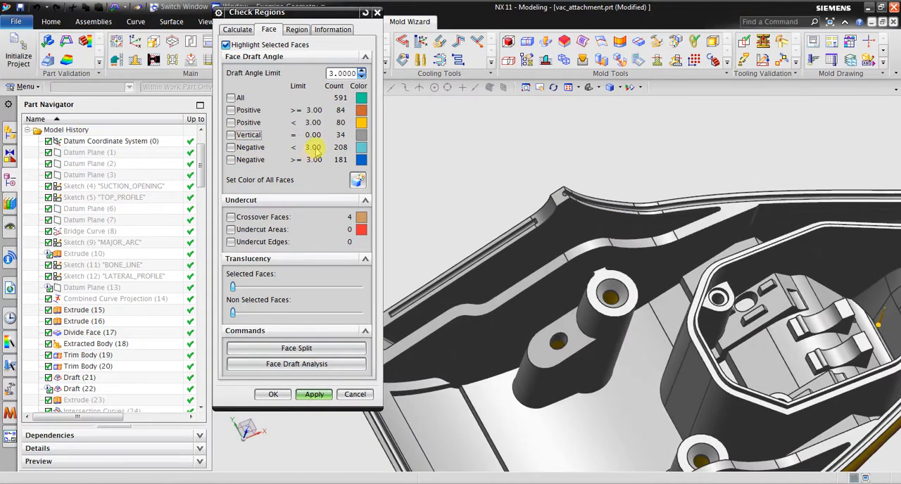
{"action": "left_click", "coordinate": [358, 180]}
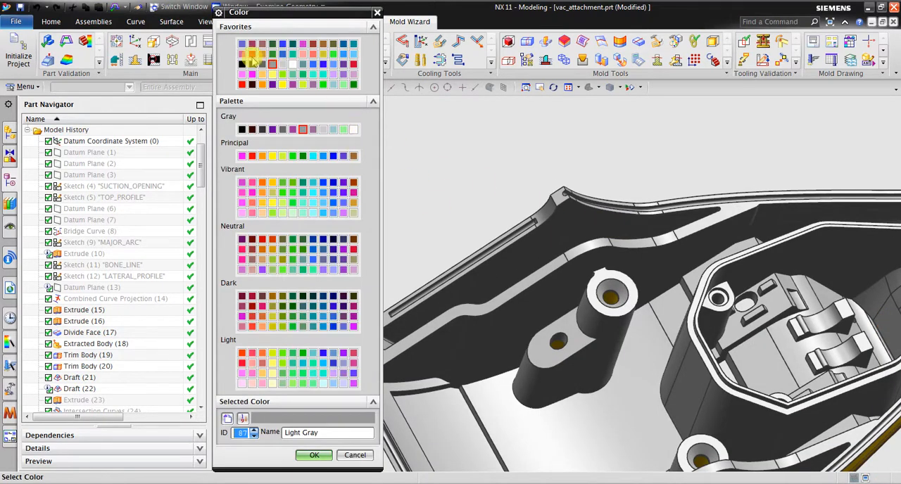
{"action": "left_click", "coordinate": [252, 155]}
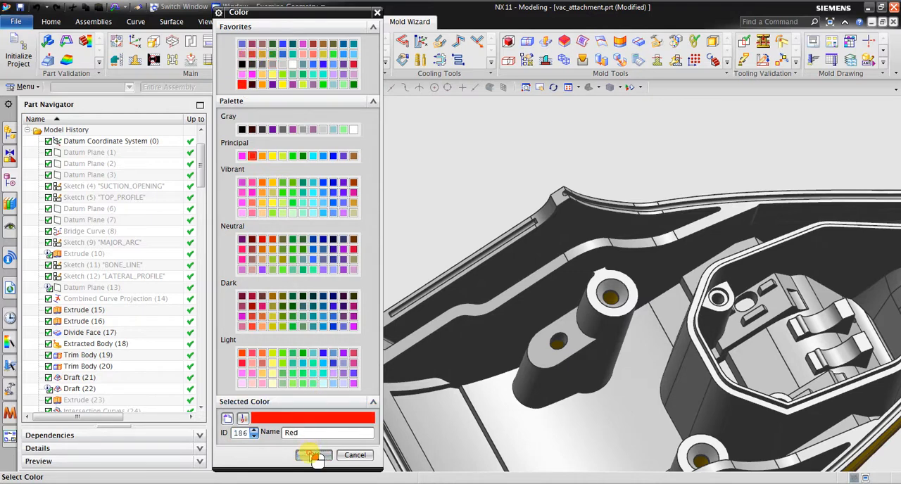
{"action": "left_click", "coordinate": [313, 455]}
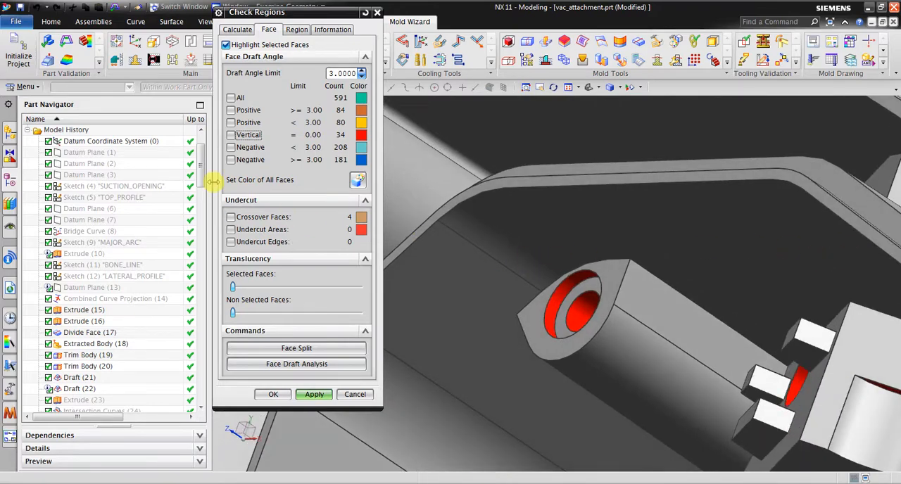
Toggle the Negative, Crossover Faces, Undercut Areas and Undercut Edges highlights to inspect each group
{"action": "left_click", "coordinate": [231, 147]}
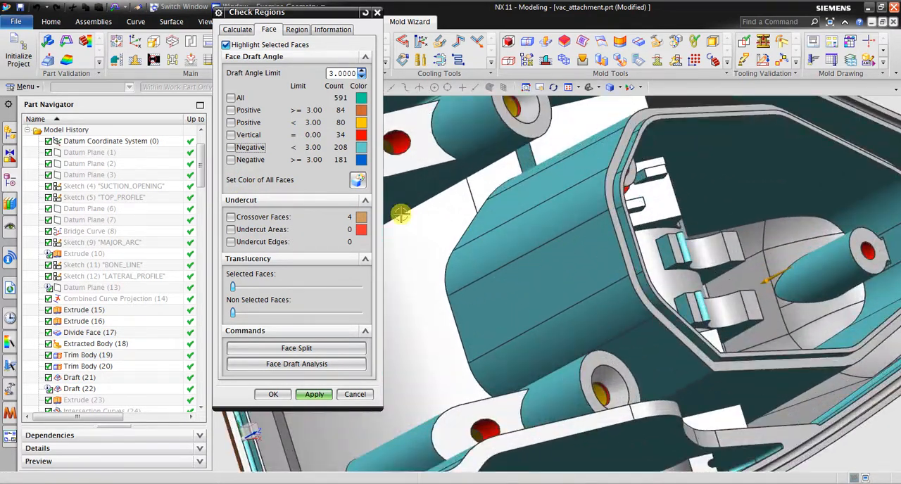
{"action": "left_click", "coordinate": [314, 394]}
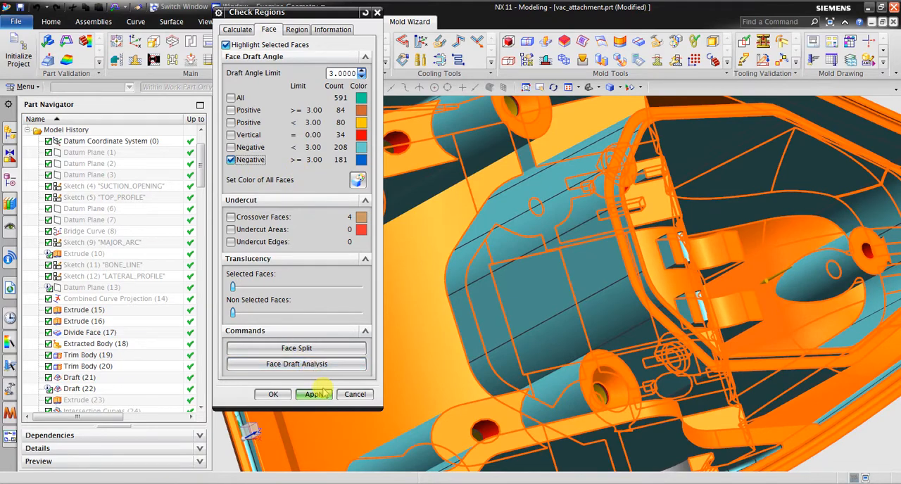
{"action": "left_click", "coordinate": [314, 395]}
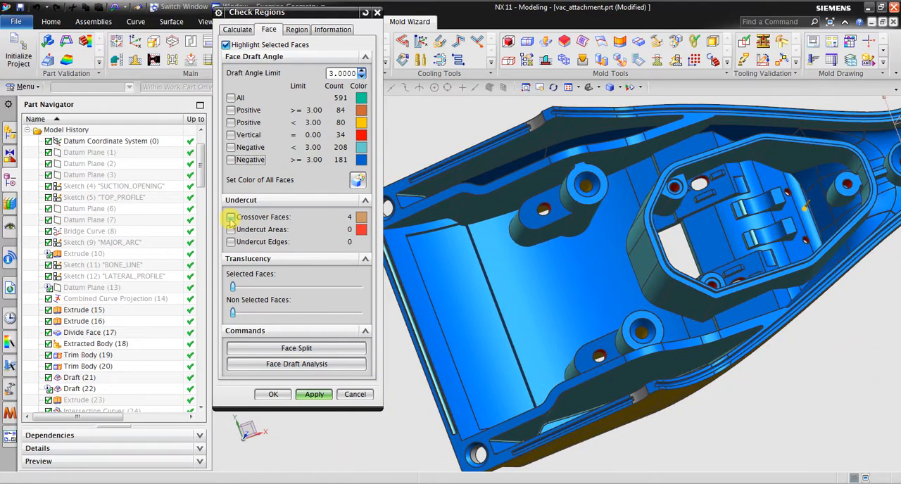
{"action": "left_click", "coordinate": [230, 217]}
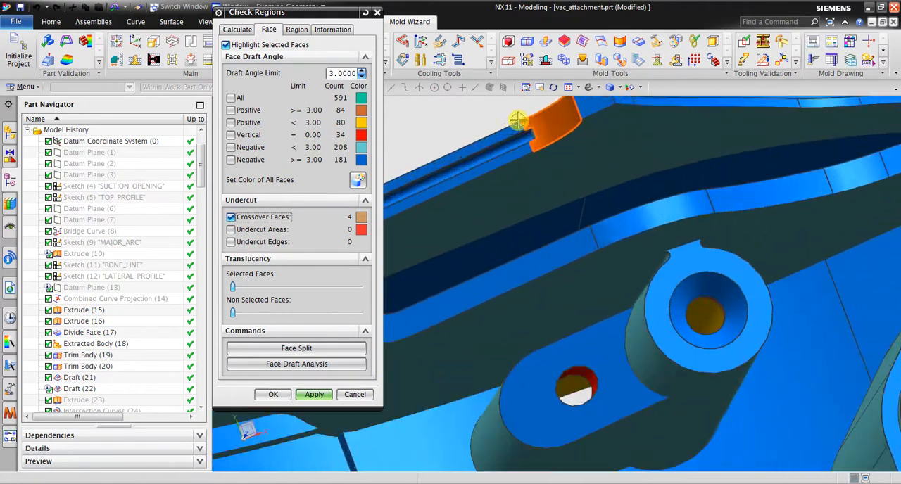
{"action": "left_click", "coordinate": [231, 217]}
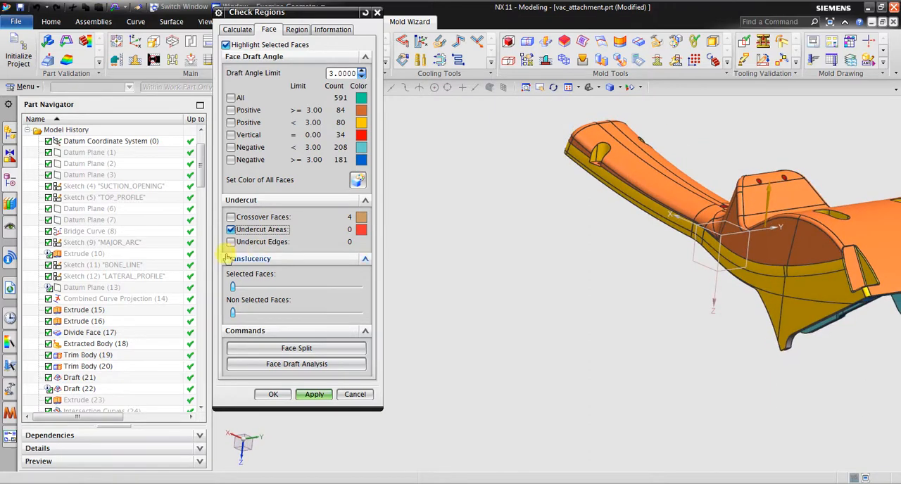
{"action": "left_click", "coordinate": [230, 230]}
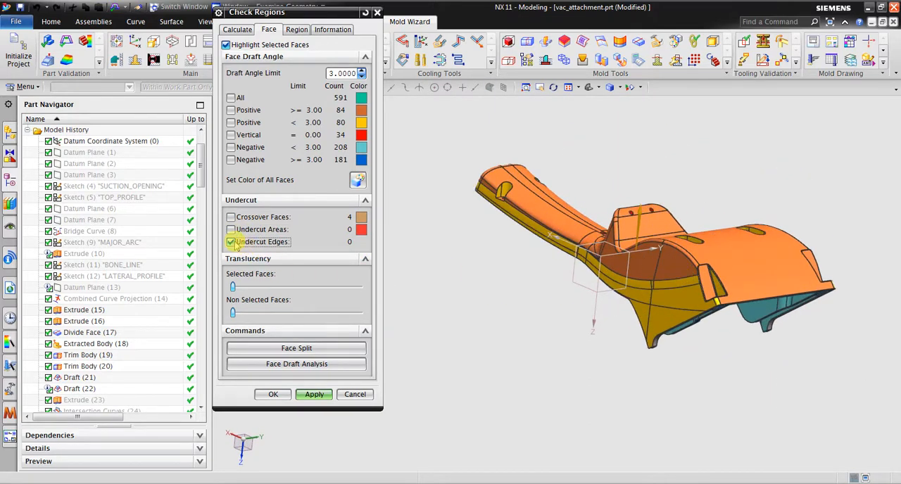
{"action": "left_click", "coordinate": [231, 242]}
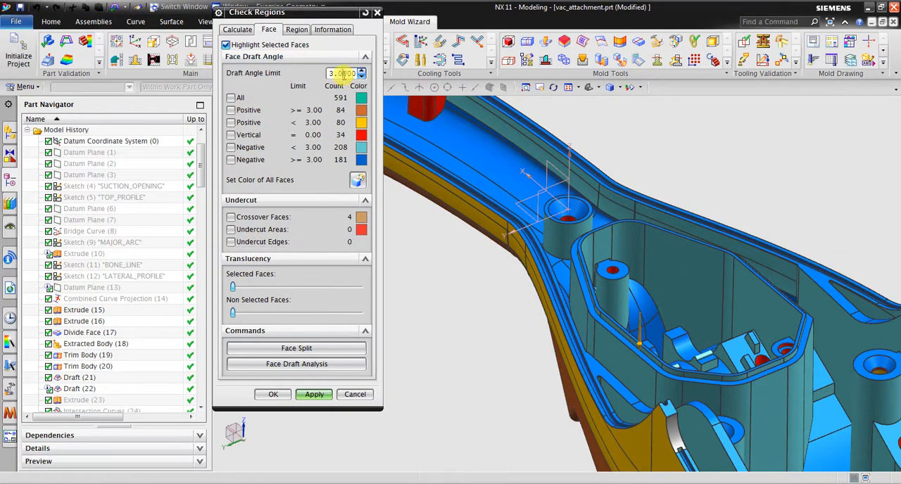
Set the draft angle limit to 1.5, toggle All faces, and view the top side
{"action": "type", "text": "1.8"}
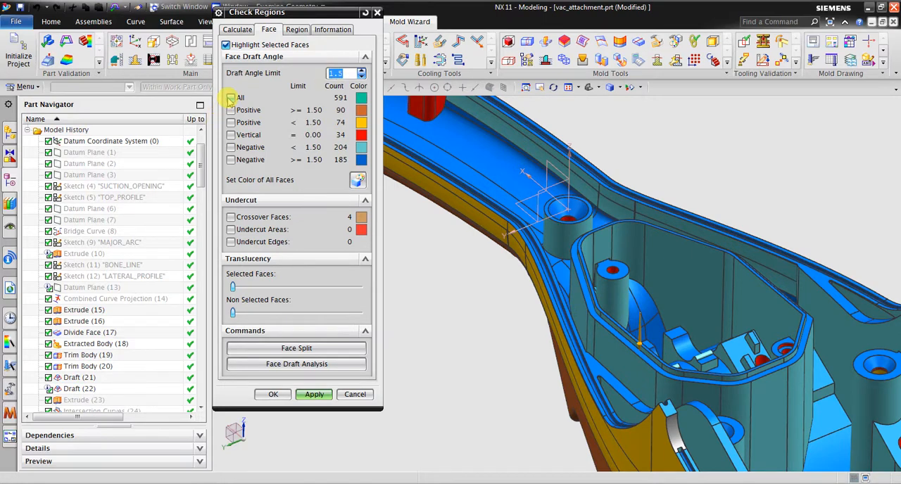
{"action": "left_click", "coordinate": [231, 97]}
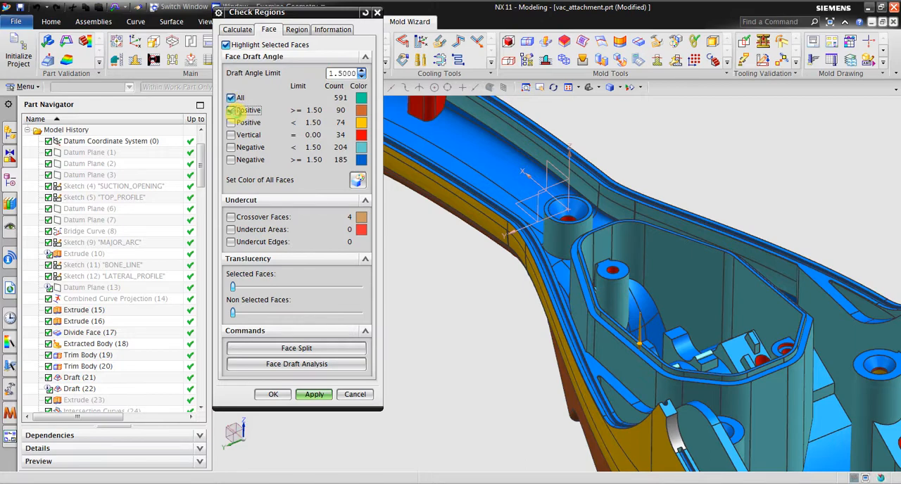
{"action": "left_click", "coordinate": [231, 134]}
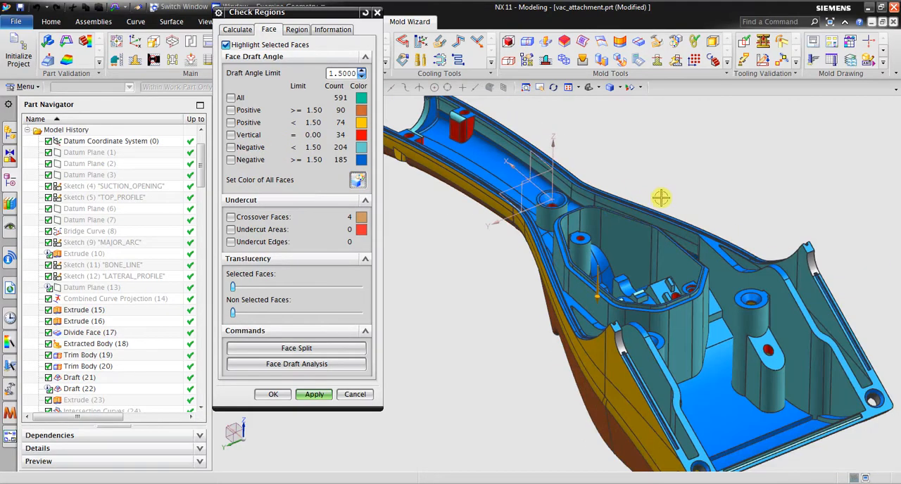
{"action": "left_click_drag", "start_coordinate": [662, 197], "coordinate": [601, 232]}
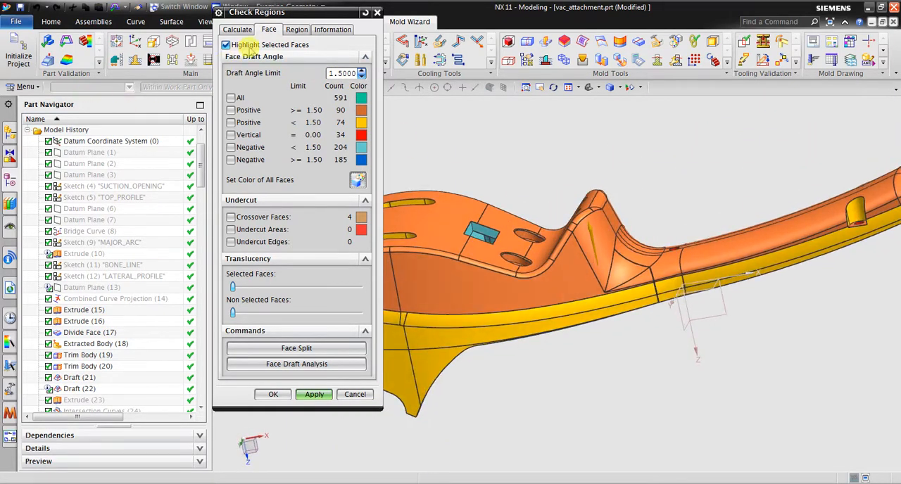
Show region results (164 cavity, 406 core, 21 undefined faces) and rotate to inspect both sides
{"action": "left_click", "coordinate": [296, 29]}
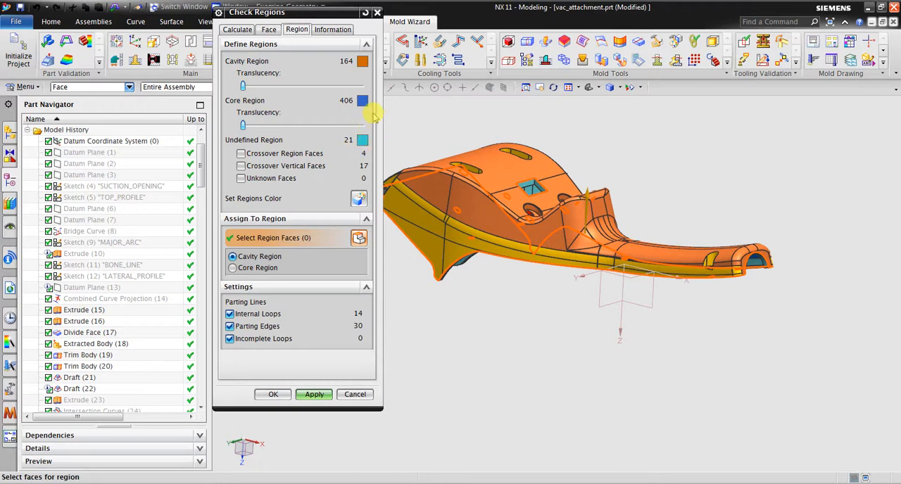
{"action": "mouse_move", "coordinate": [684, 187]}
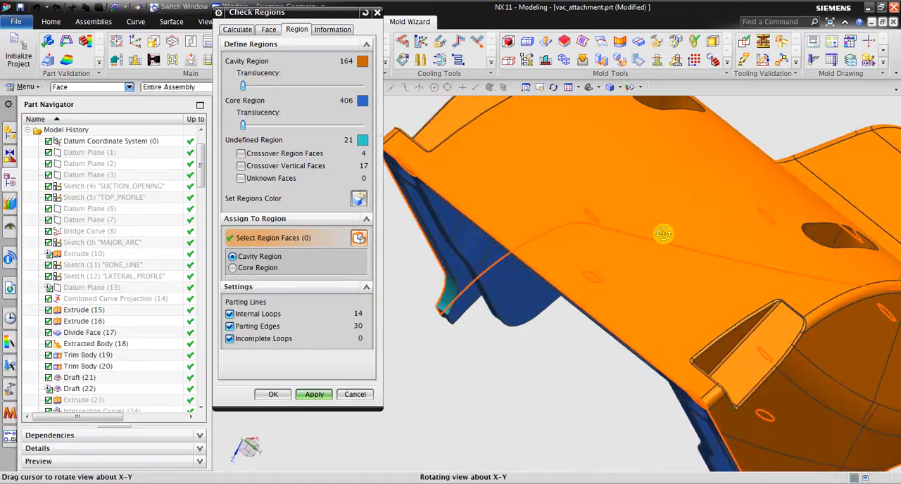
{"action": "left_click_drag", "start_coordinate": [663, 234], "coordinate": [576, 216]}
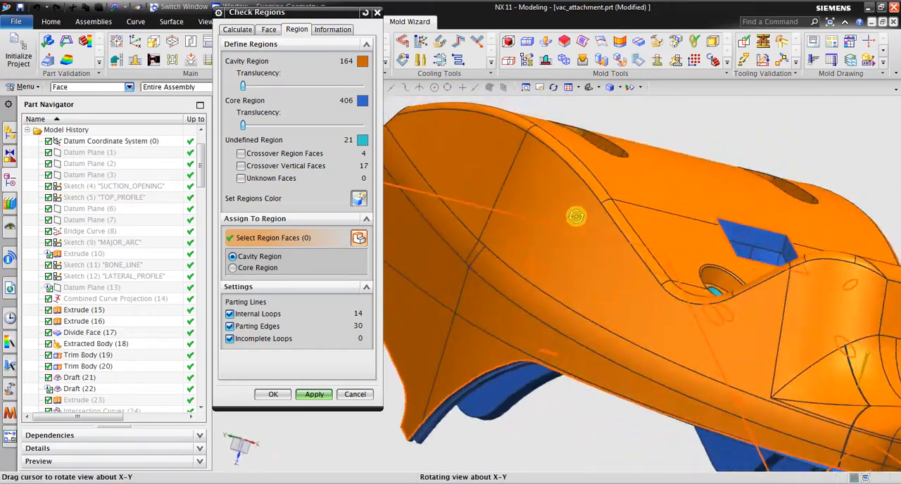
{"action": "left_click_drag", "start_coordinate": [576, 217], "coordinate": [724, 259]}
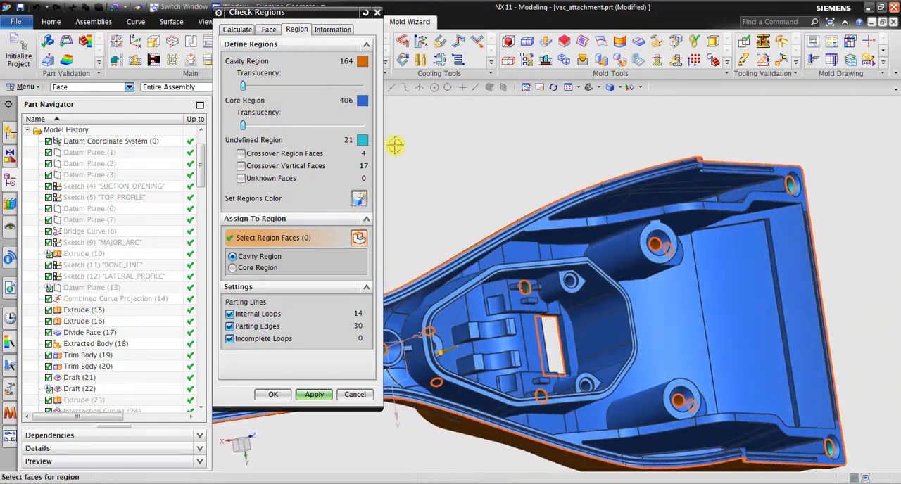
Change the undefined region face colour from light blue to yellow
{"action": "left_click", "coordinate": [359, 198]}
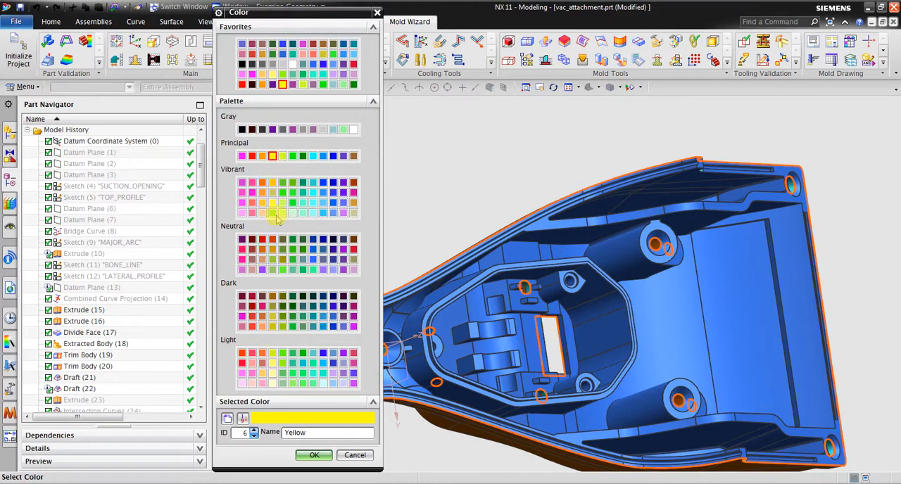
{"action": "left_click", "coordinate": [314, 454]}
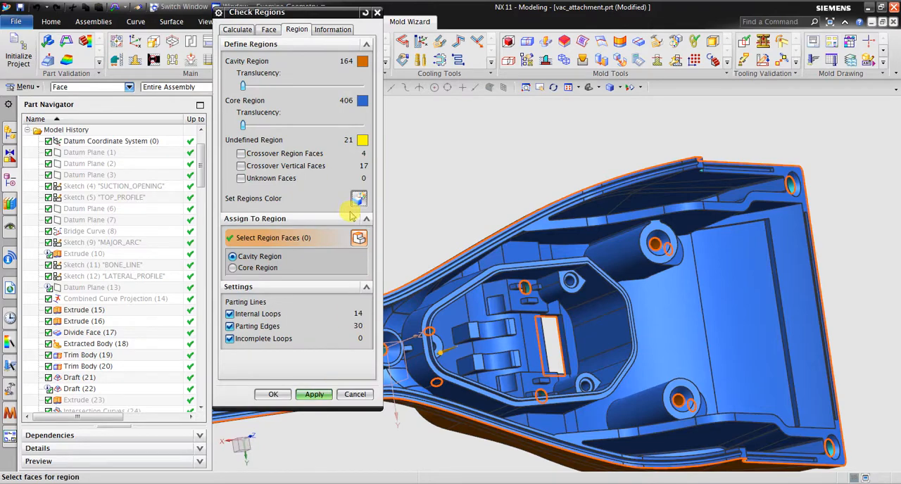
{"action": "mouse_move", "coordinate": [826, 214]}
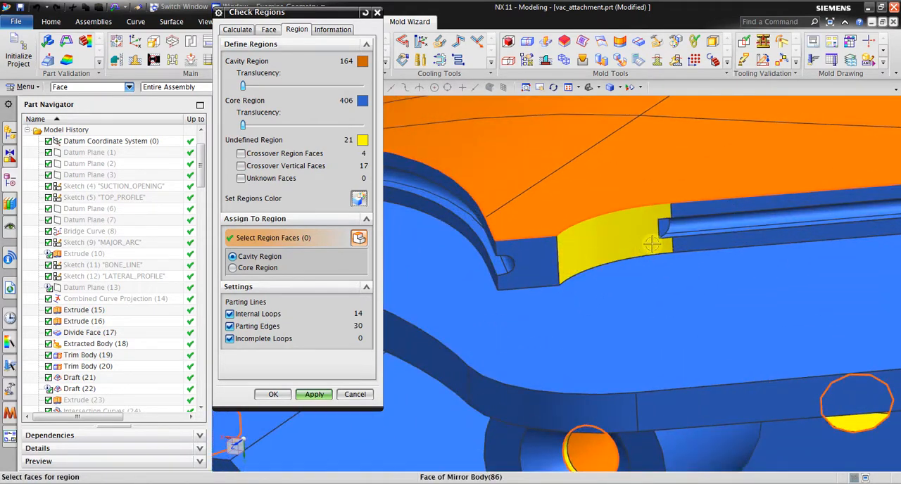
{"action": "mouse_move", "coordinate": [640, 239]}
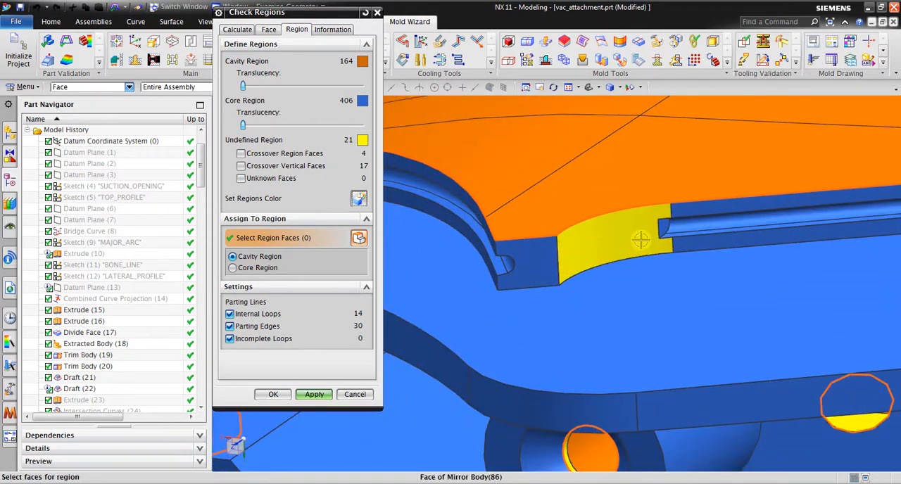
{"action": "mouse_move", "coordinate": [332, 297]}
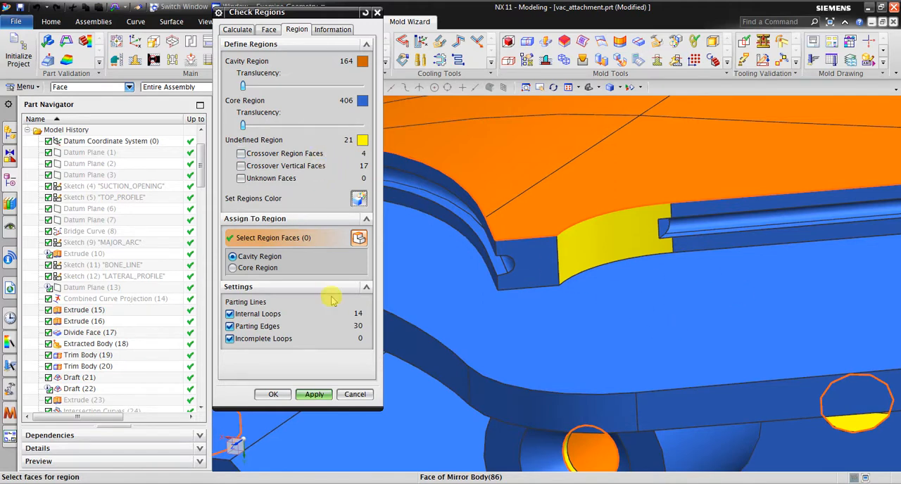
Assign the yellow face inside the first hole on the long arm to the cavity region
{"action": "left_click", "coordinate": [613, 246]}
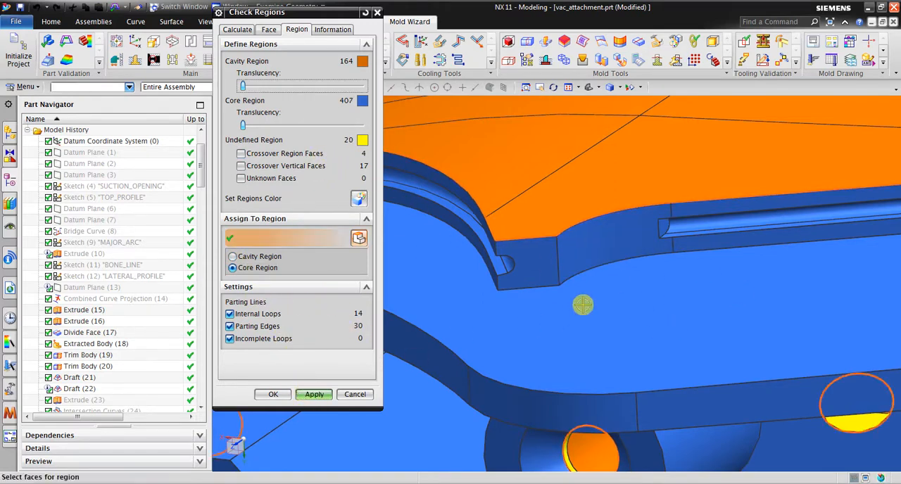
{"action": "left_click_drag", "start_coordinate": [583, 305], "coordinate": [684, 224]}
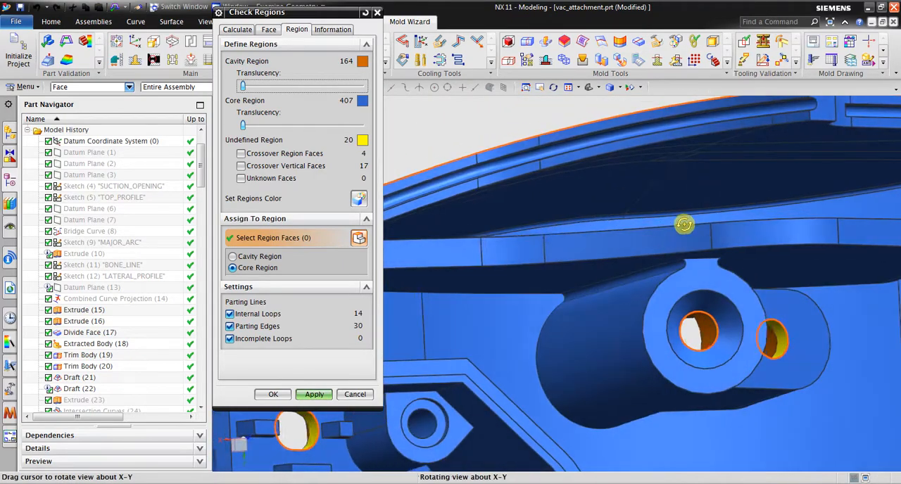
{"action": "left_click_drag", "start_coordinate": [684, 224], "coordinate": [534, 255]}
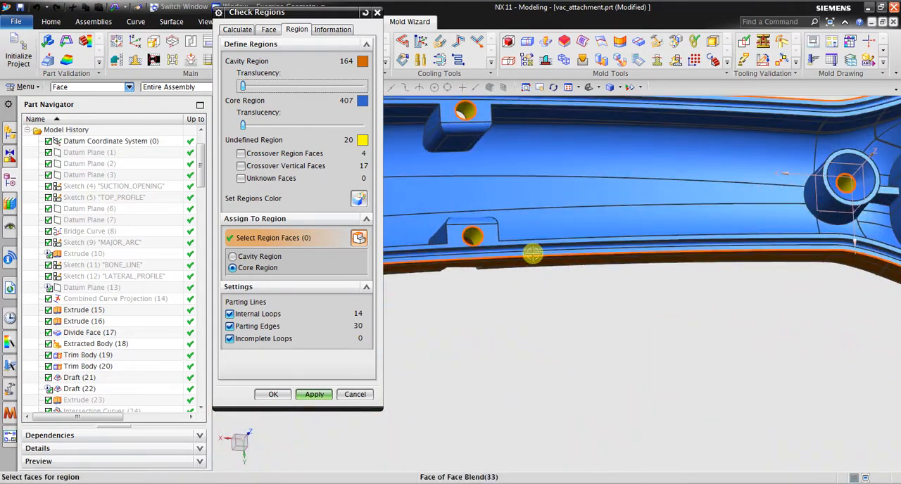
{"action": "left_click_drag", "start_coordinate": [531, 254], "coordinate": [553, 178]}
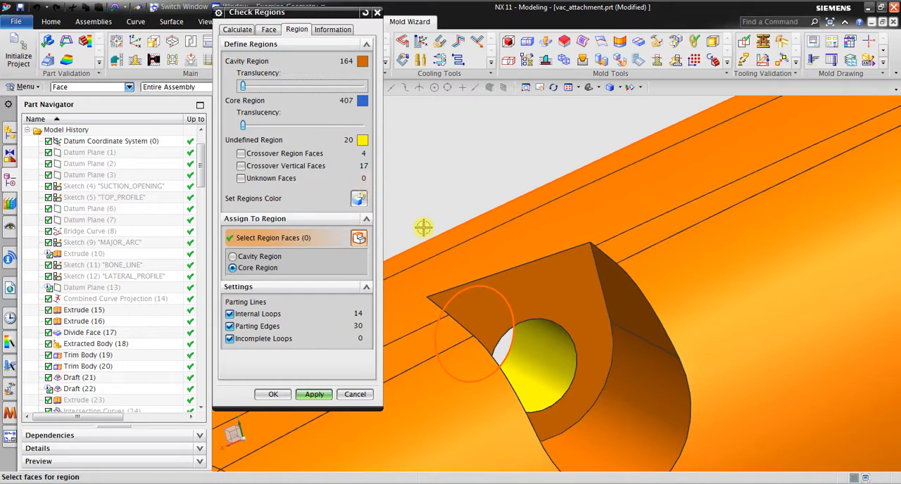
{"action": "left_click", "coordinate": [539, 360]}
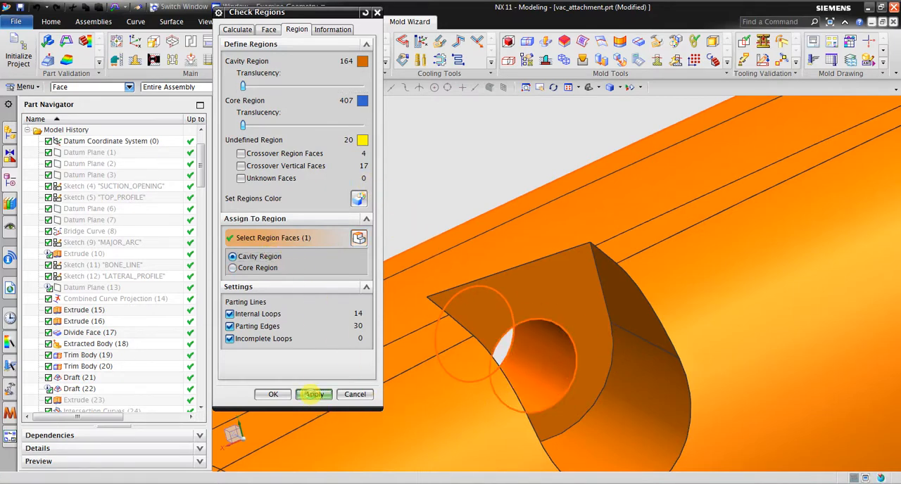
{"action": "left_click", "coordinate": [313, 394]}
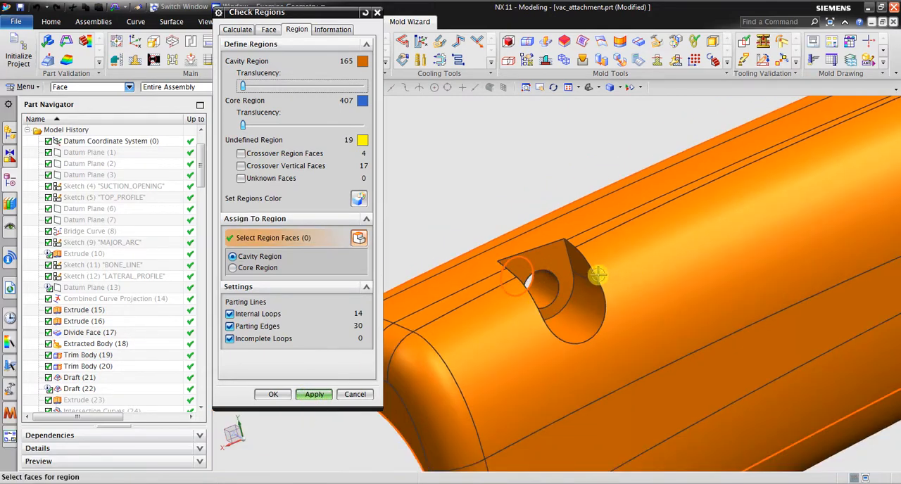
Find another yellow hole face and assign it to the cavity region
{"action": "left_click_drag", "start_coordinate": [598, 275], "coordinate": [538, 256]}
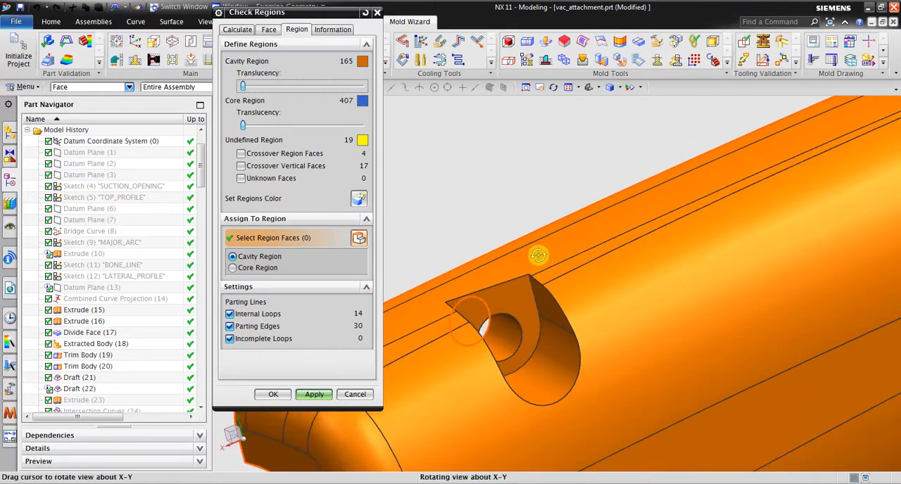
{"action": "left_click_drag", "start_coordinate": [538, 255], "coordinate": [513, 155]}
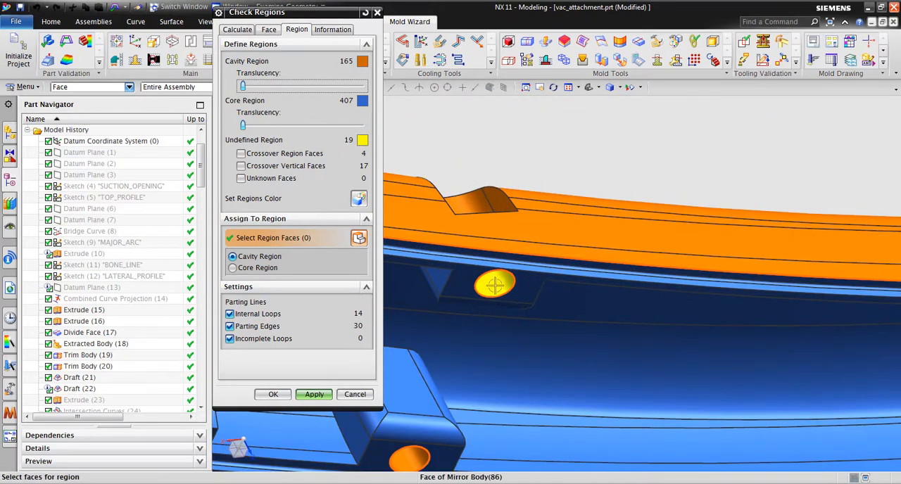
{"action": "left_click", "coordinate": [493, 285]}
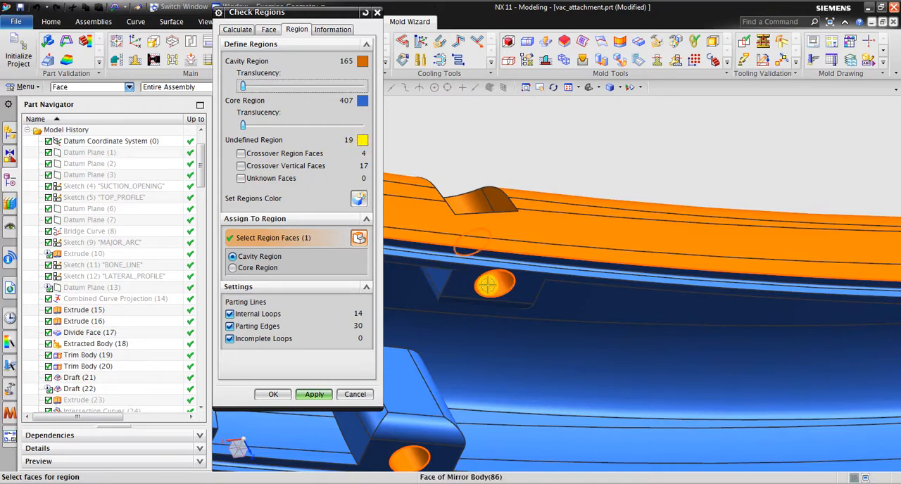
{"action": "left_click", "coordinate": [493, 284]}
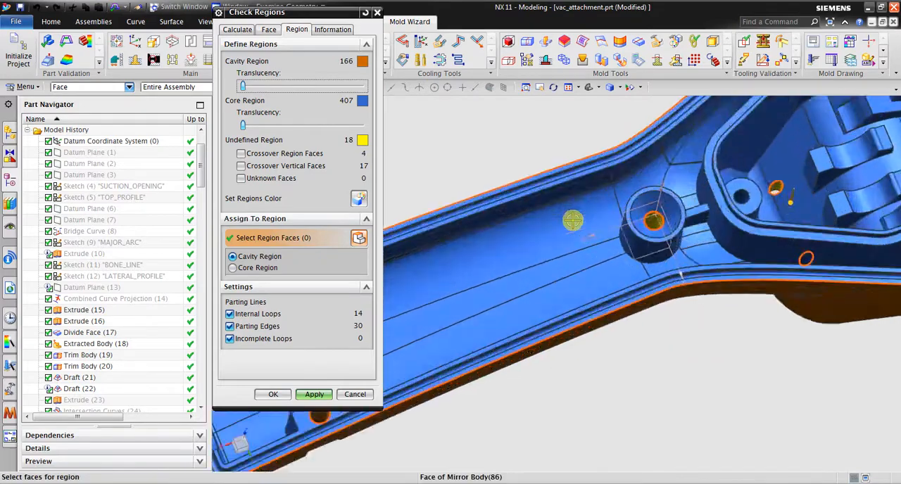
Assign the next yellow undefined face to the cavity, giving 167 cavity and 17 undefined faces
{"action": "left_click_drag", "start_coordinate": [634, 247], "coordinate": [757, 321]}
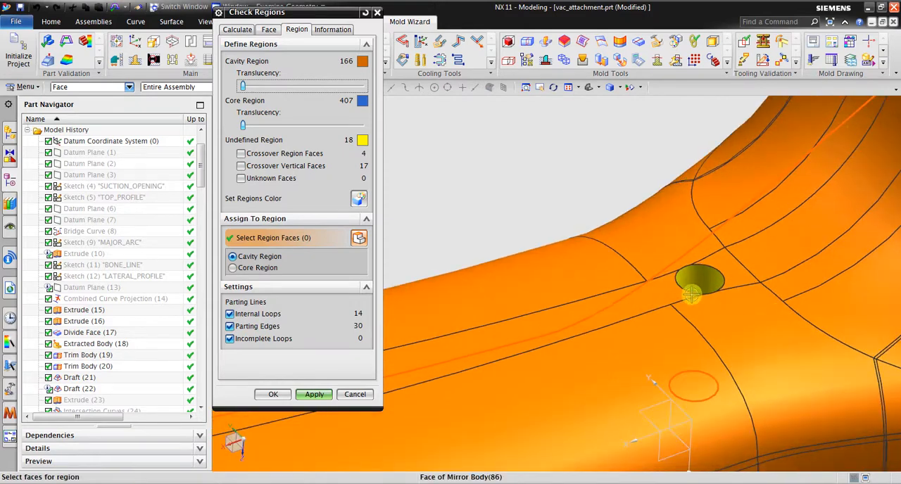
{"action": "left_click", "coordinate": [697, 282]}
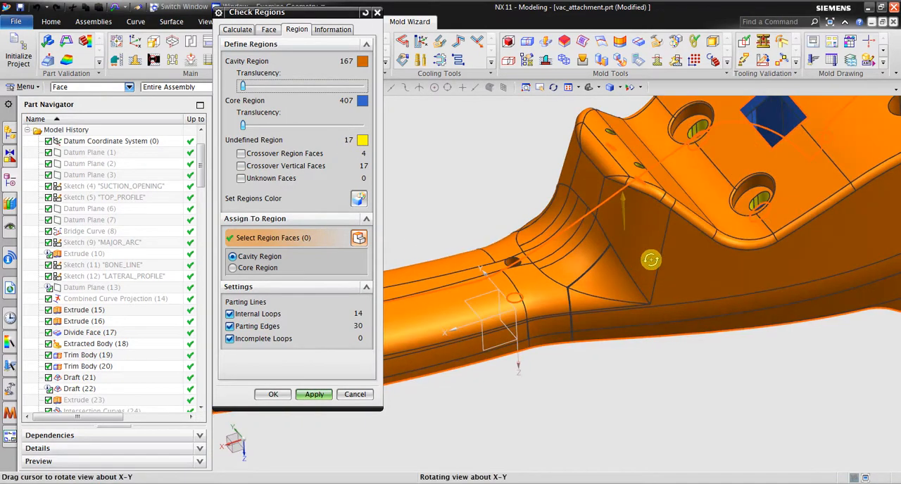
{"action": "left_click_drag", "start_coordinate": [651, 260], "coordinate": [618, 281]}
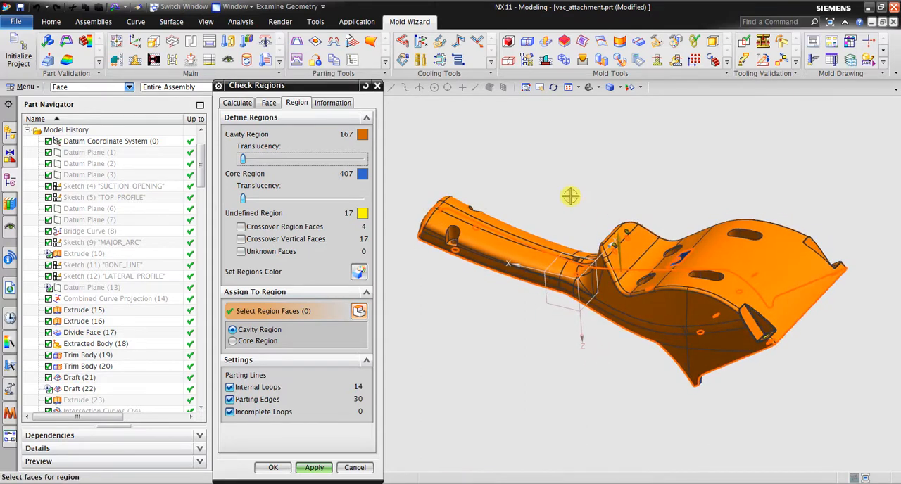
Run the Sharp Corners check and list corner radii as plain values with a single tolerance
{"action": "left_click", "coordinate": [332, 102]}
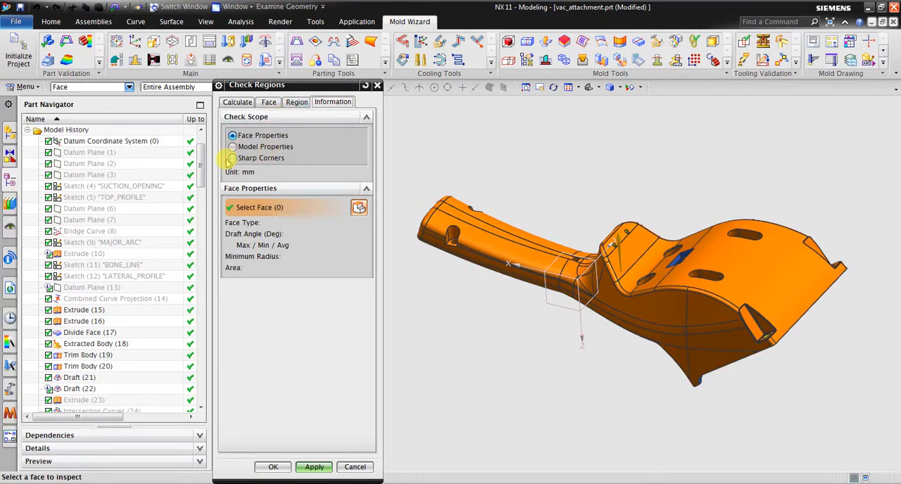
{"action": "left_click", "coordinate": [232, 158]}
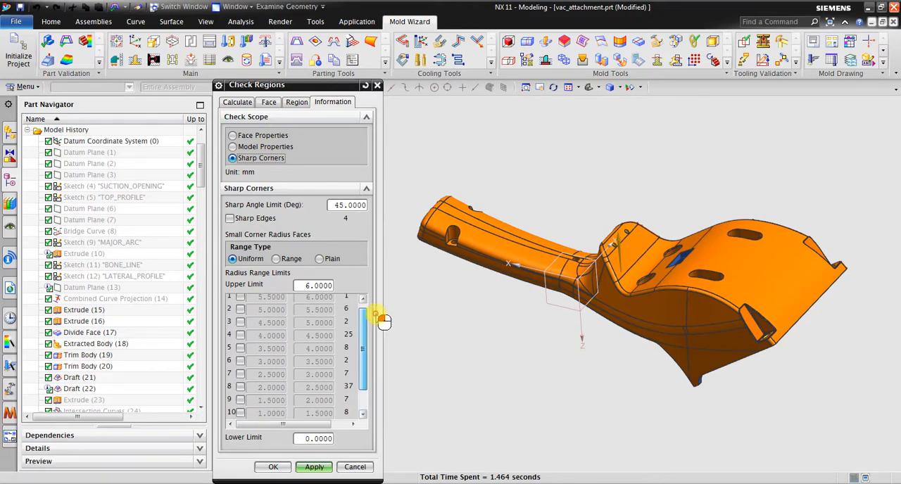
{"action": "scroll", "scroll_direction": "down", "scroll_amount": 3}
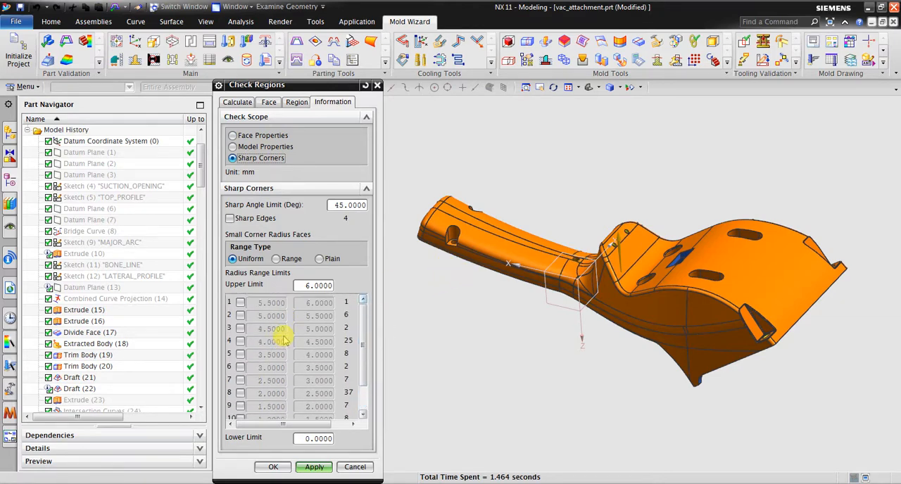
{"action": "left_click_drag", "start_coordinate": [257, 84], "coordinate": [257, 21]}
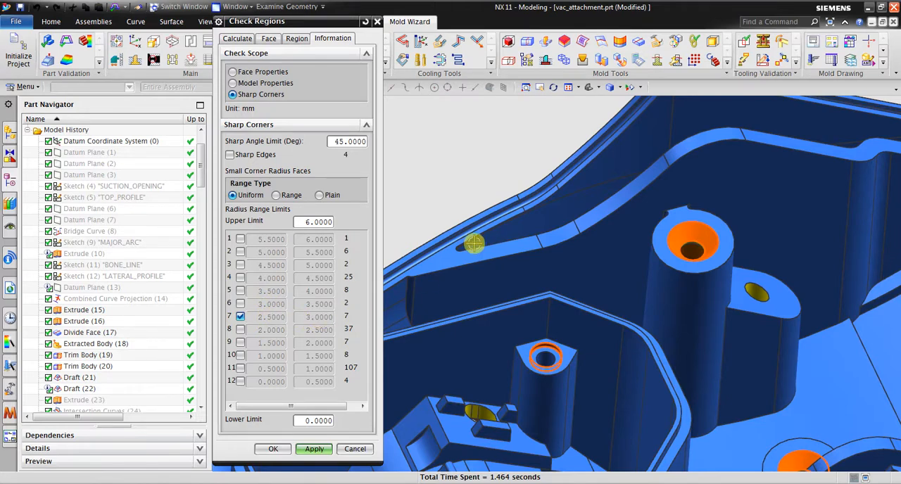
{"action": "left_click", "coordinate": [241, 316]}
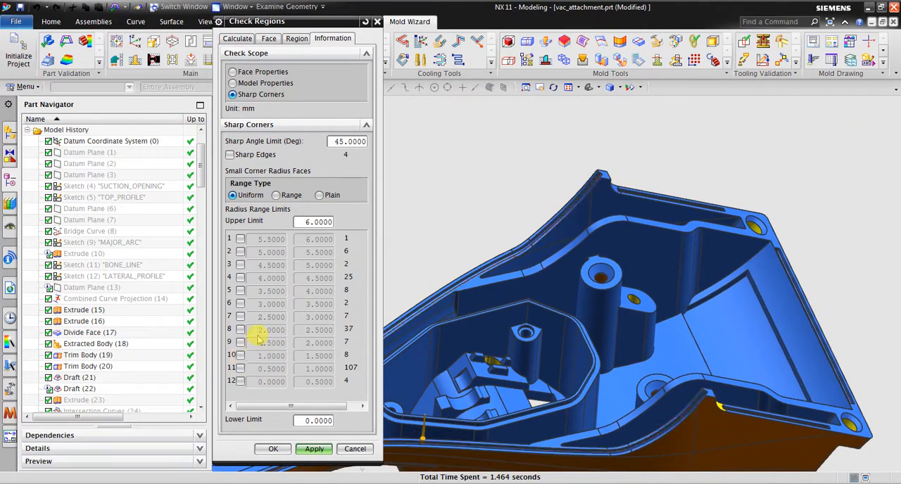
{"action": "left_click", "coordinate": [320, 195]}
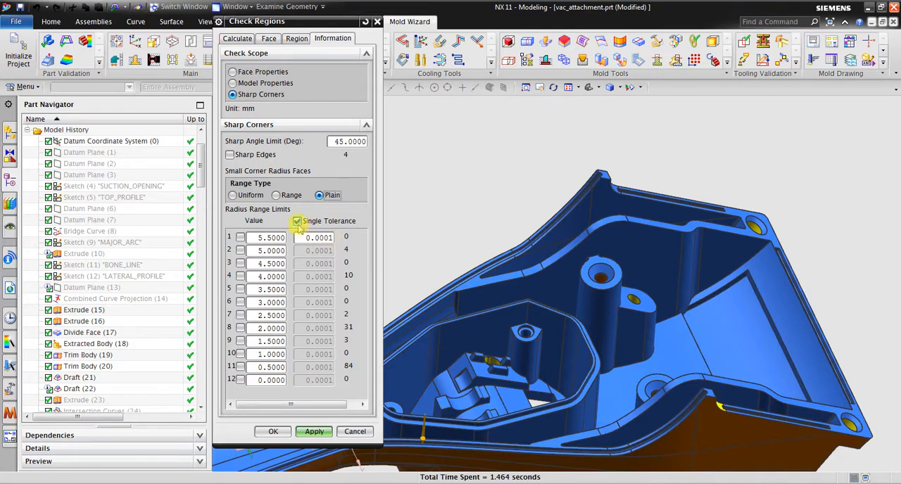
Use per-radius tolerances and flag 0.0000-radius corners with a 0.24 tolerance, highlighting two faces
{"action": "left_click", "coordinate": [297, 221]}
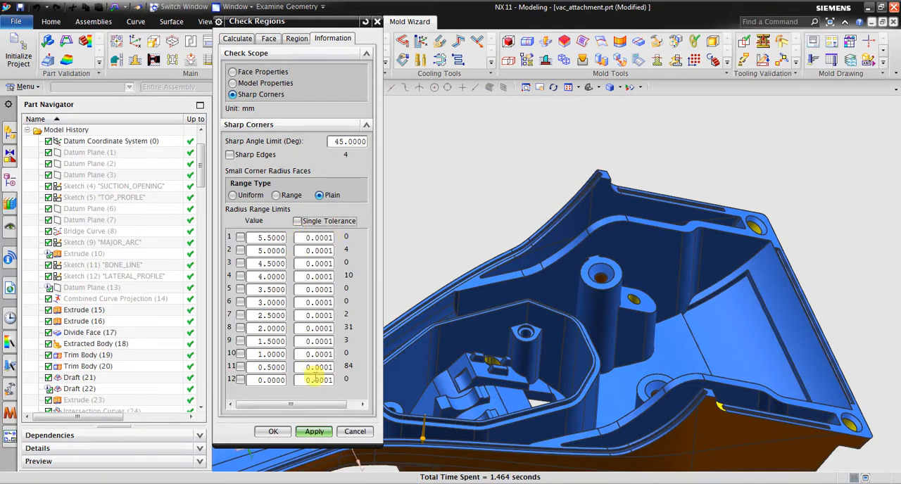
{"action": "left_click", "coordinate": [241, 379]}
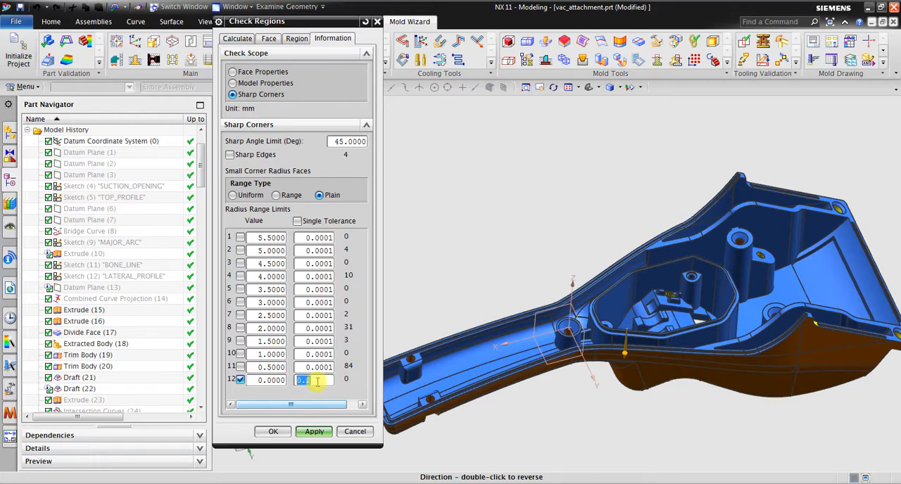
{"action": "type", "text": "0.25"}
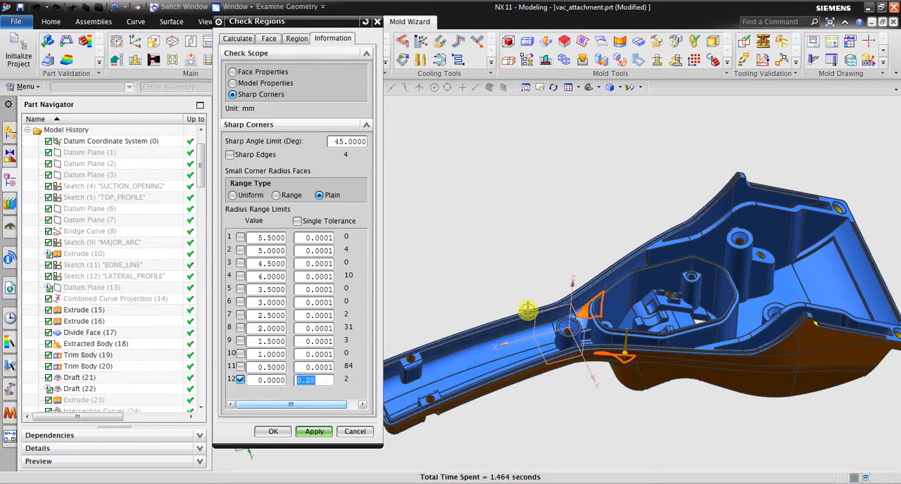
{"action": "type", "text": "0.24"}
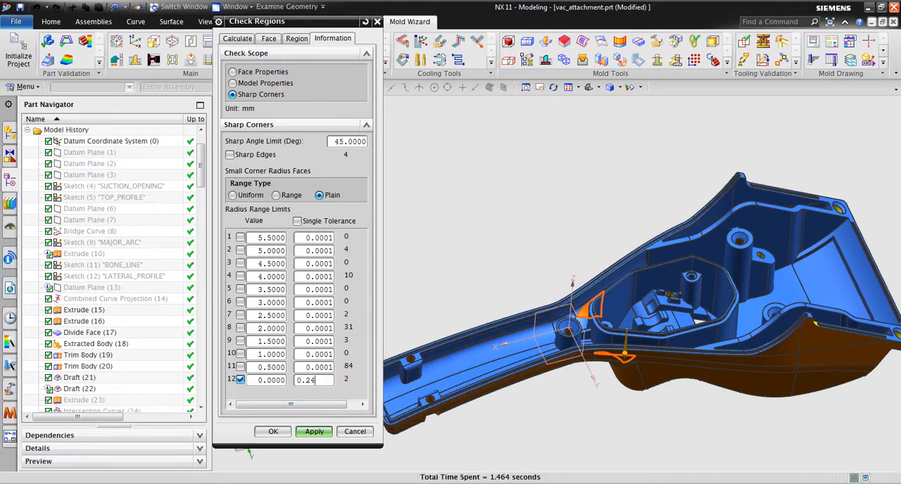
{"action": "triple_click", "coordinate": [314, 381]}
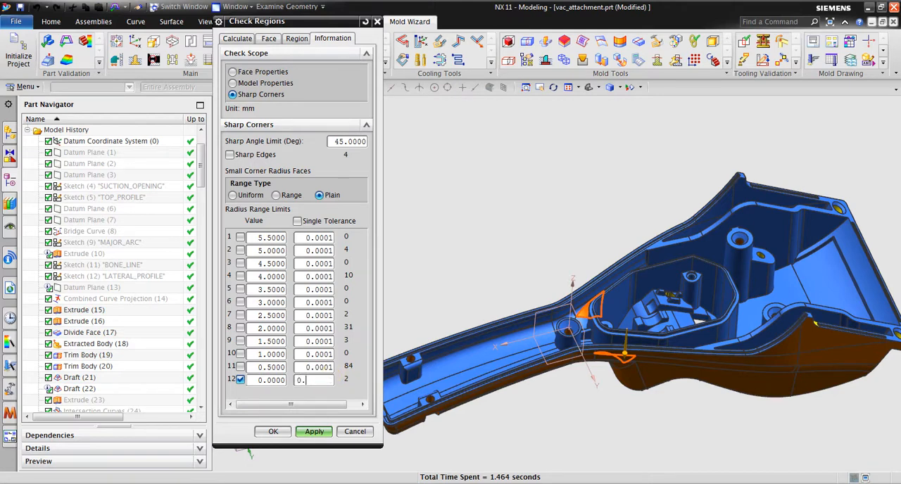
{"action": "type", "text": "0.23"}
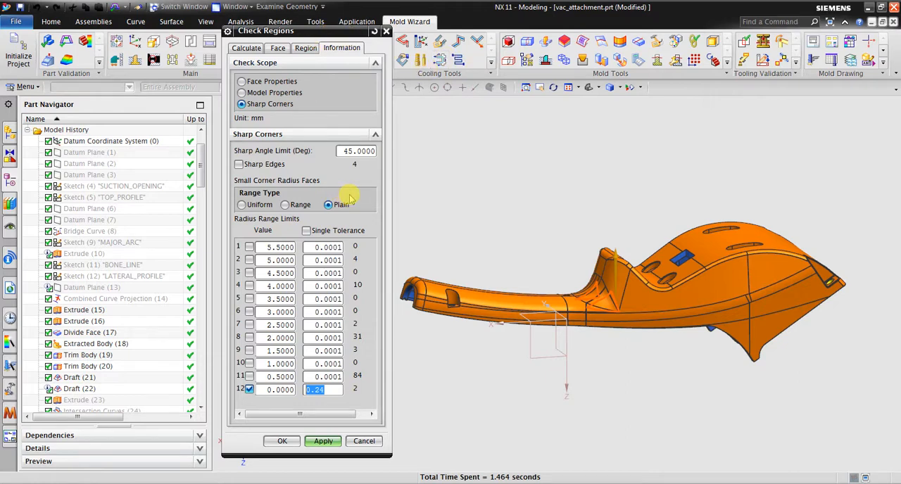
{"action": "mouse_move", "coordinate": [430, 201]}
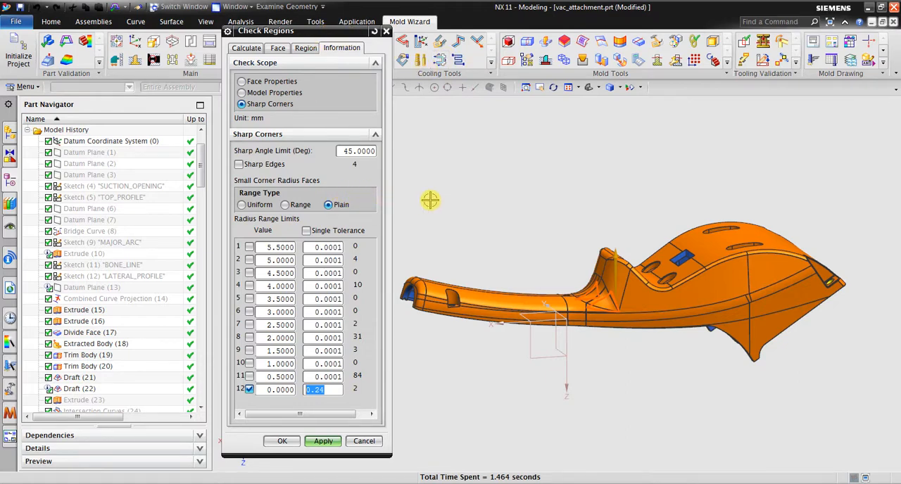
{"action": "mouse_move", "coordinate": [387, 34]}
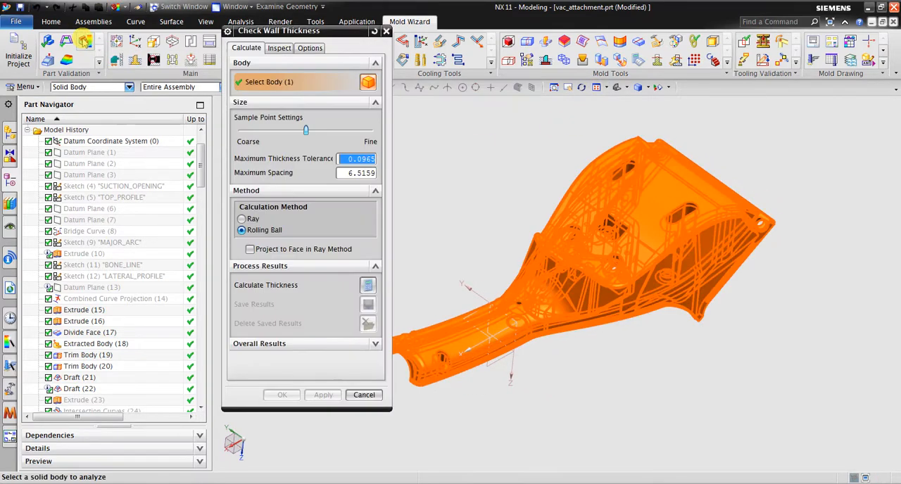
{"action": "mouse_move", "coordinate": [306, 81]}
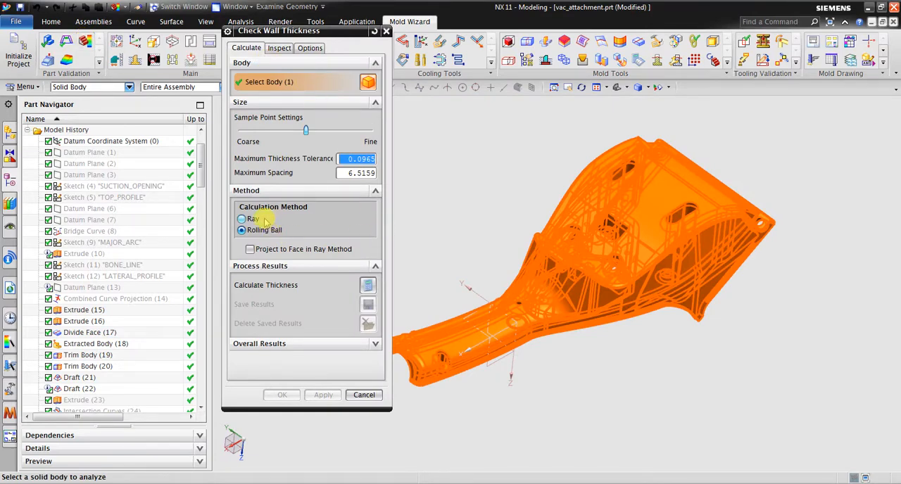
Choose the Rolling Ball calculation method and start the wall thickness calculation
{"action": "left_click", "coordinate": [242, 219]}
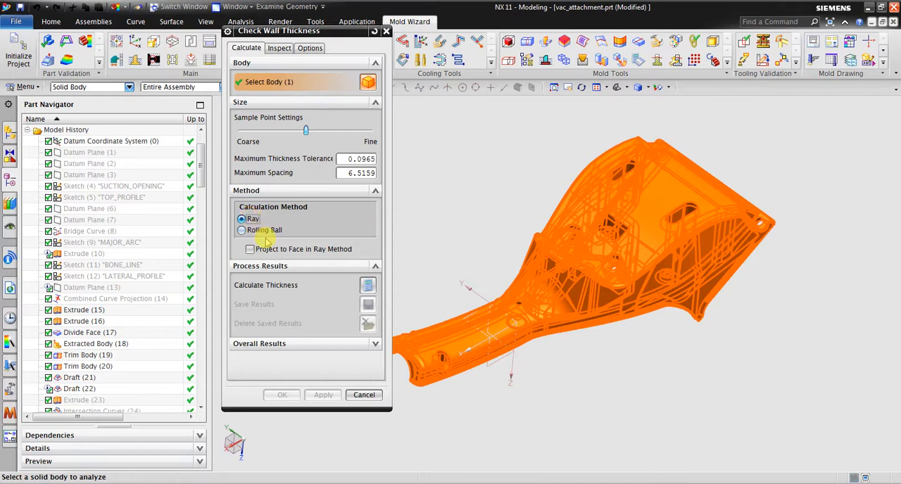
{"action": "left_click", "coordinate": [242, 230]}
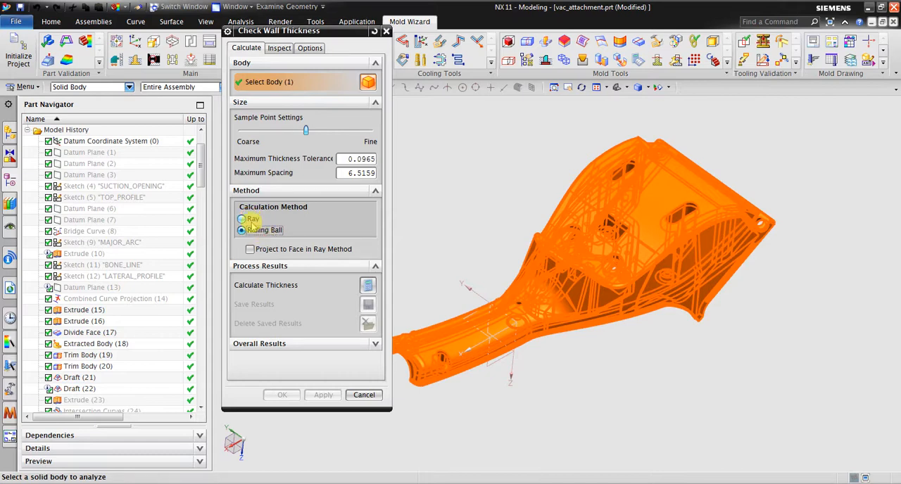
{"action": "left_click", "coordinate": [241, 219]}
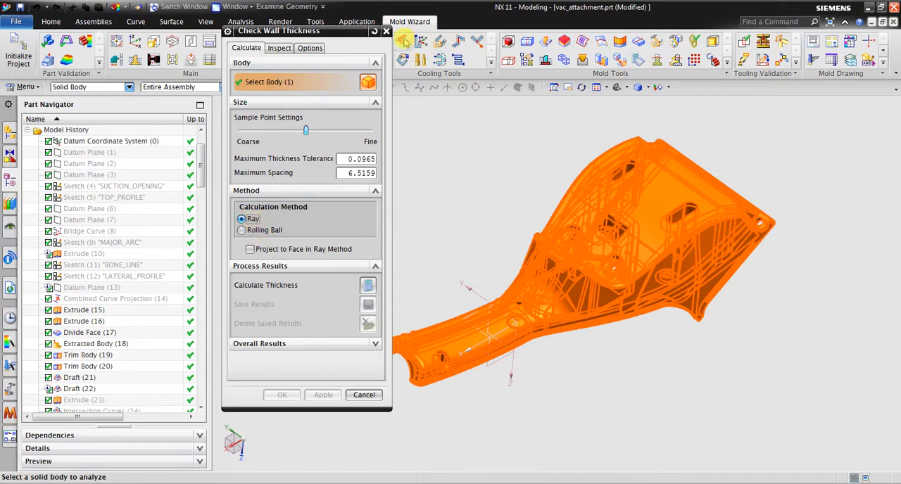
{"action": "left_click", "coordinate": [242, 231]}
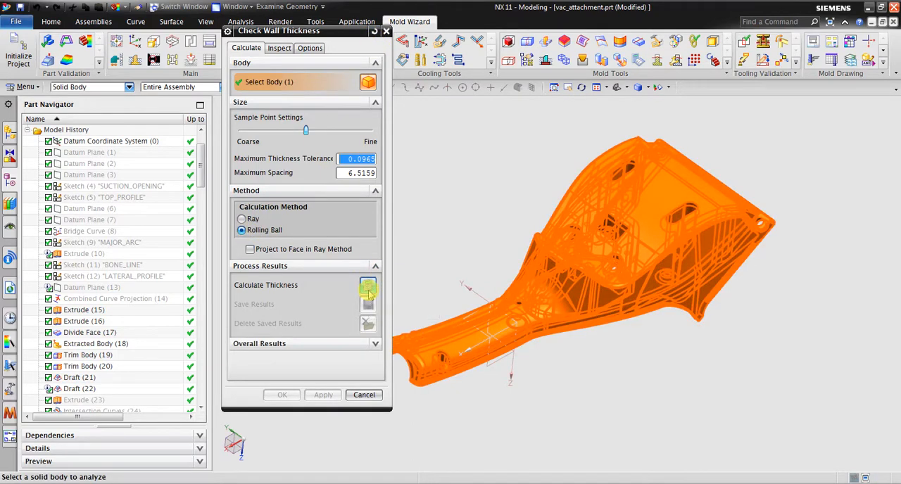
{"action": "left_click", "coordinate": [367, 285]}
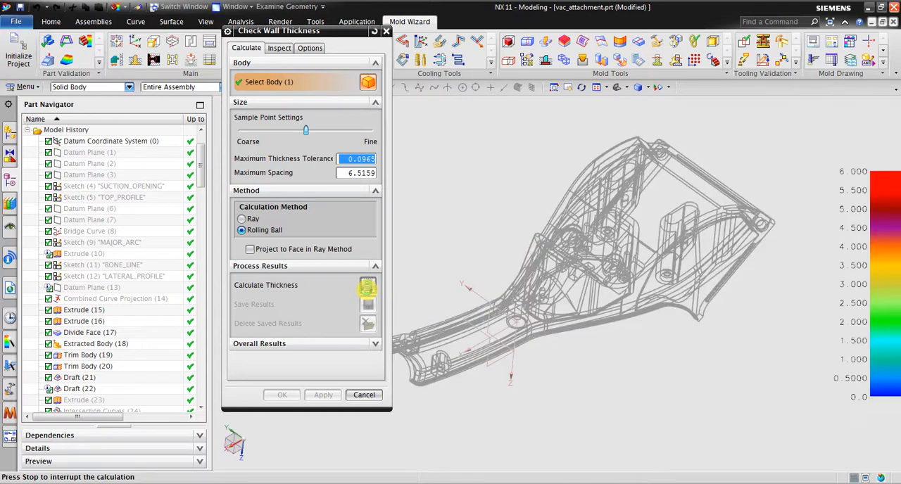
Inspect the finished thickness map near the boss and on the inner walls
{"action": "left_click", "coordinate": [368, 286]}
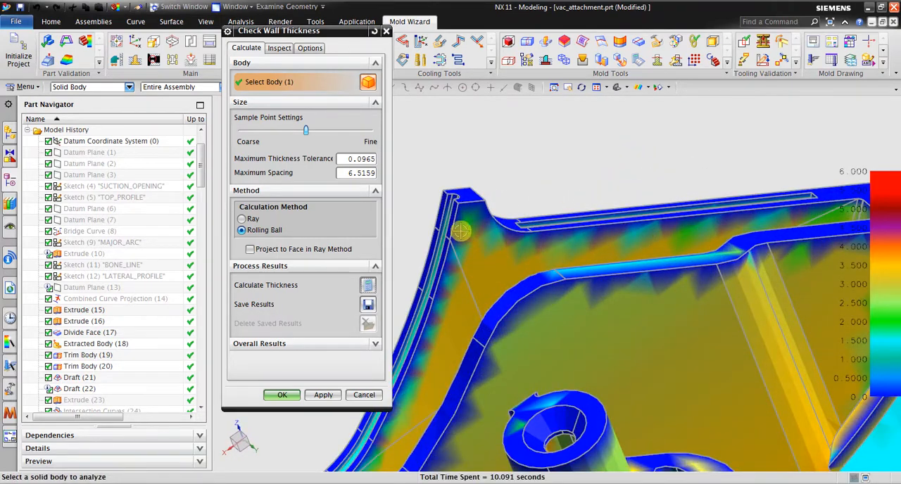
{"action": "mouse_move", "coordinate": [672, 232]}
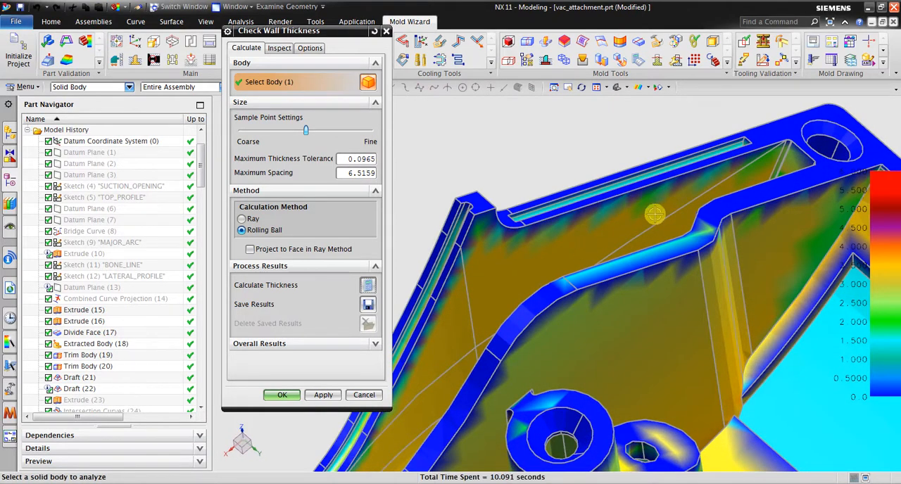
{"action": "left_click_drag", "start_coordinate": [654, 215], "coordinate": [637, 199]}
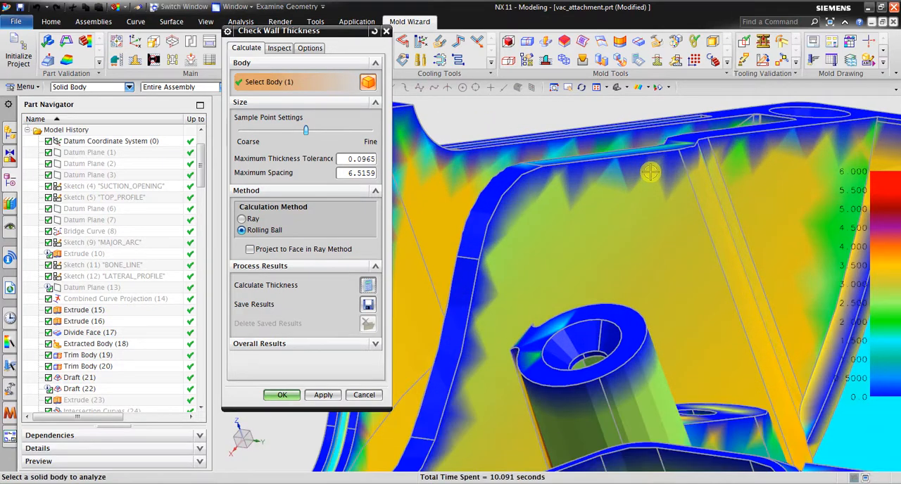
{"action": "mouse_move", "coordinate": [590, 191]}
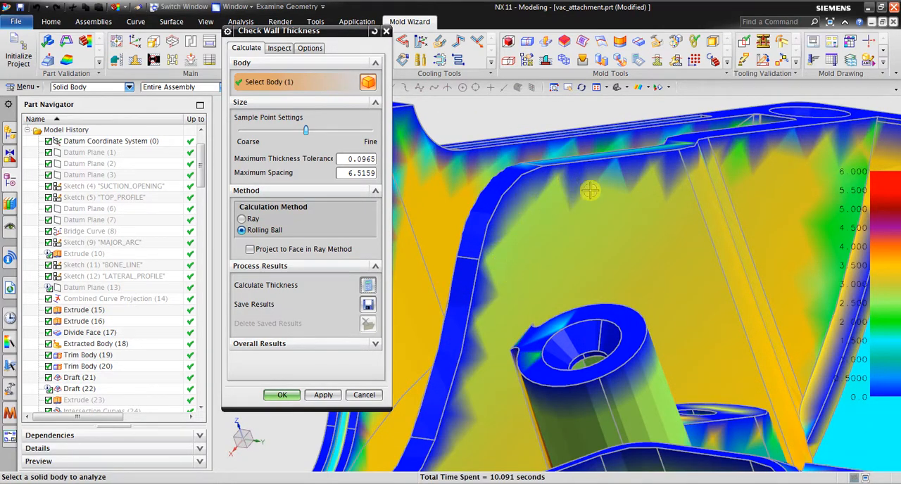
{"action": "left_click_drag", "start_coordinate": [591, 191], "coordinate": [637, 206]}
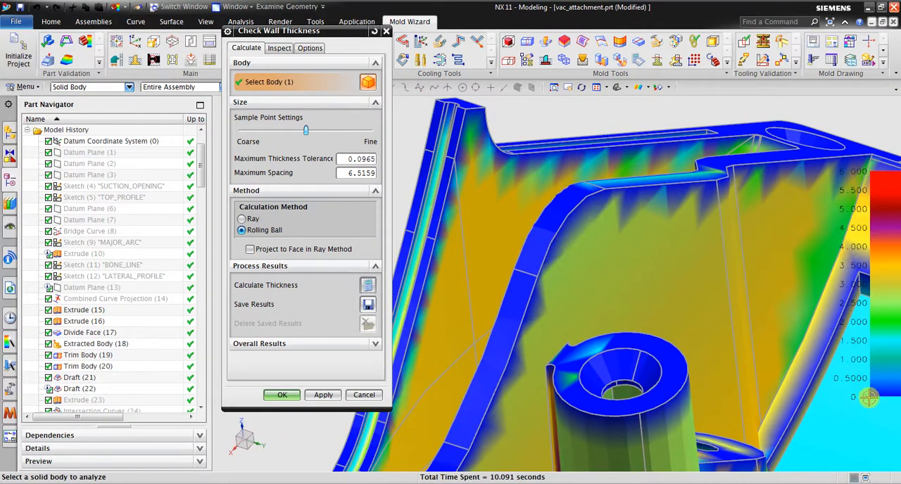
{"action": "mouse_move", "coordinate": [595, 209]}
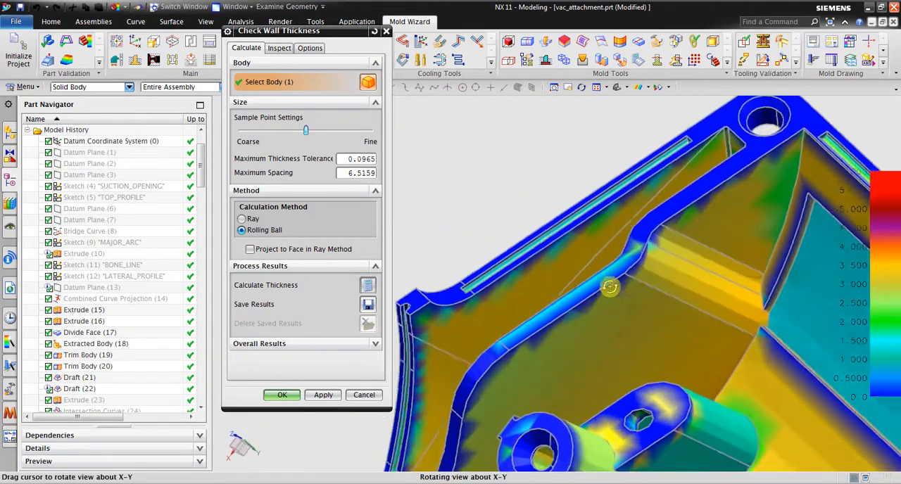
Inspect thickness colours on the rib, pocket, teal face and tall boss, then accept the check
{"action": "left_click_drag", "start_coordinate": [611, 287], "coordinate": [749, 331]}
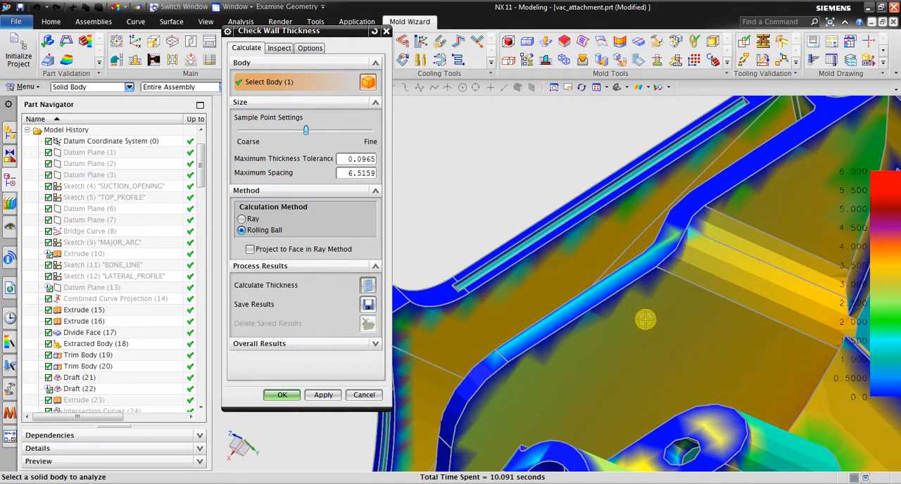
{"action": "left_click_drag", "start_coordinate": [645, 319], "coordinate": [624, 272]}
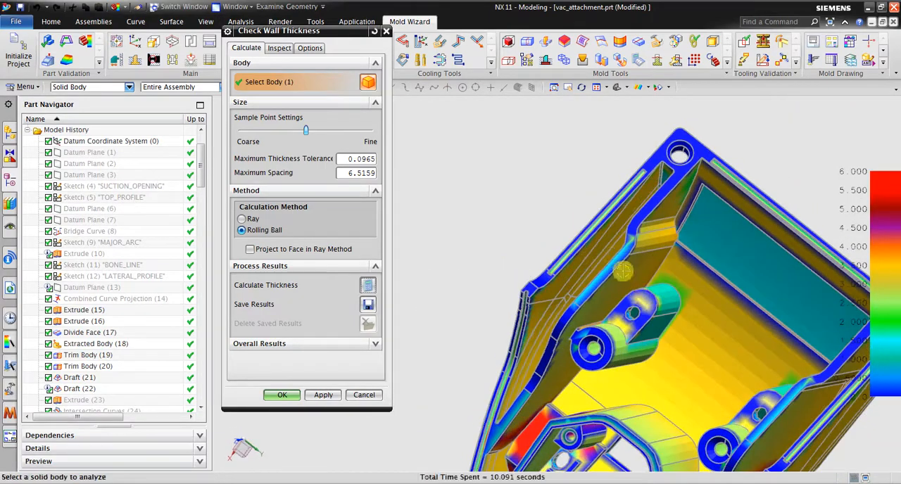
{"action": "left_click_drag", "start_coordinate": [623, 271], "coordinate": [648, 317]}
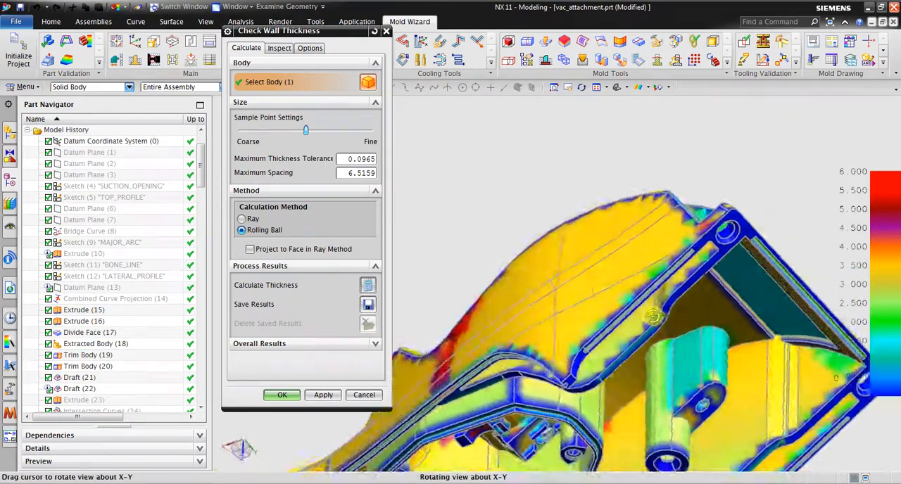
{"action": "left_click_drag", "start_coordinate": [654, 317], "coordinate": [528, 324]}
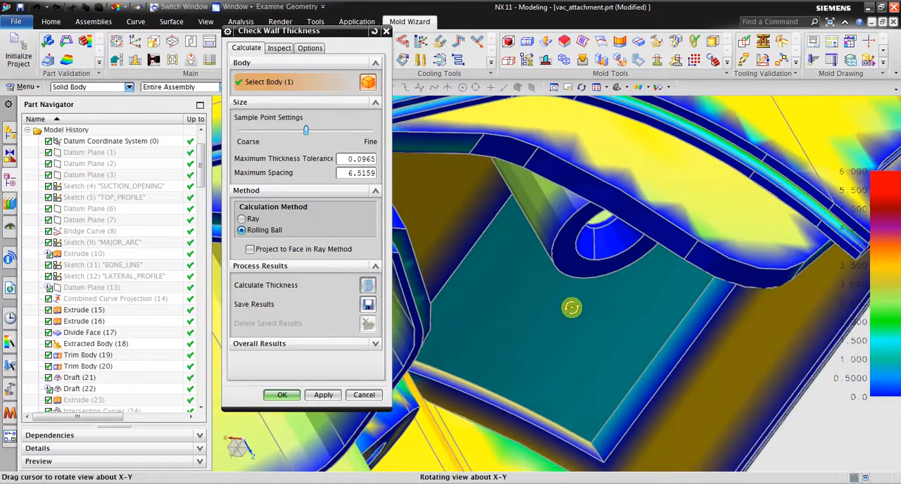
{"action": "left_click_drag", "start_coordinate": [572, 308], "coordinate": [607, 231]}
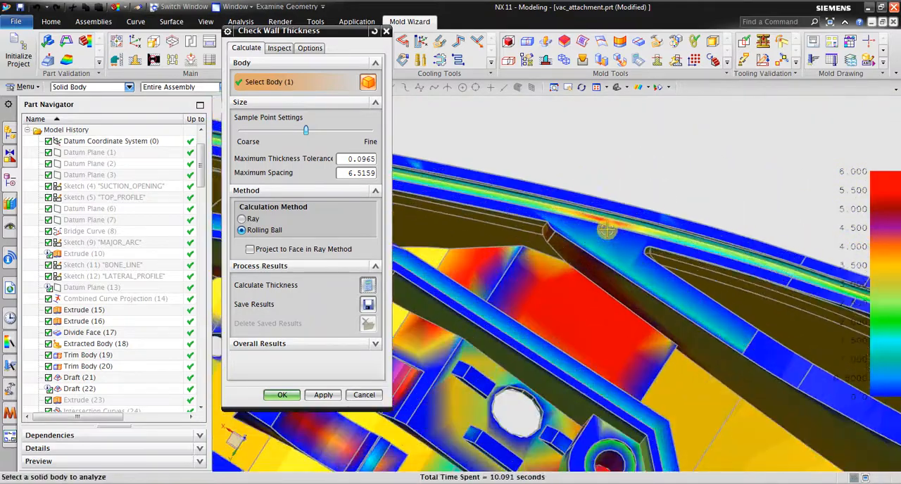
{"action": "left_click_drag", "start_coordinate": [607, 230], "coordinate": [703, 251]}
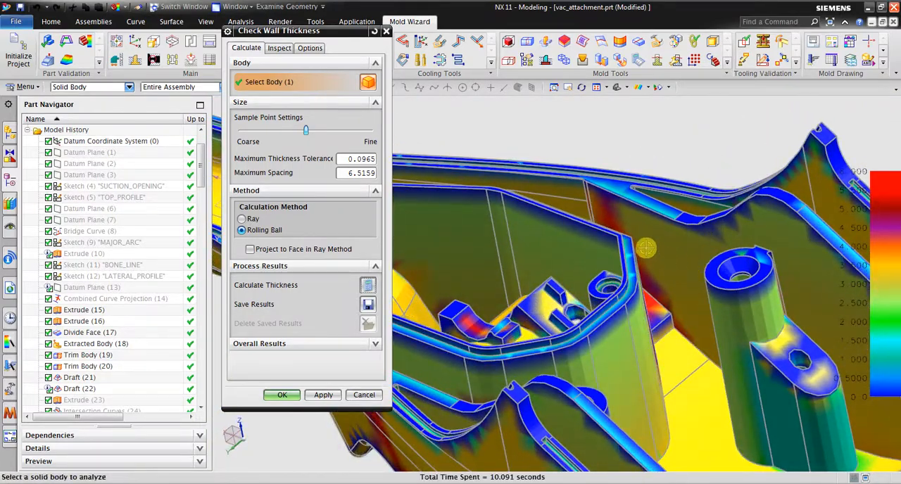
{"action": "left_click_drag", "start_coordinate": [646, 249], "coordinate": [672, 376]}
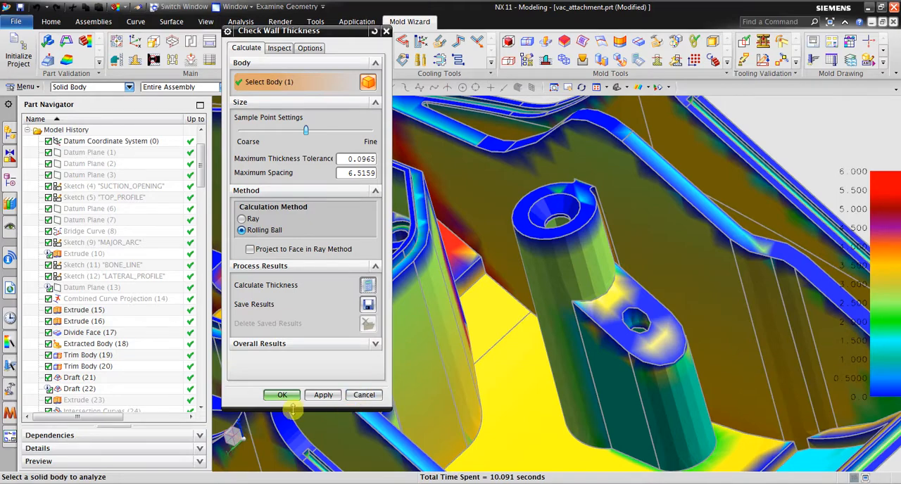
{"action": "left_click", "coordinate": [282, 395]}
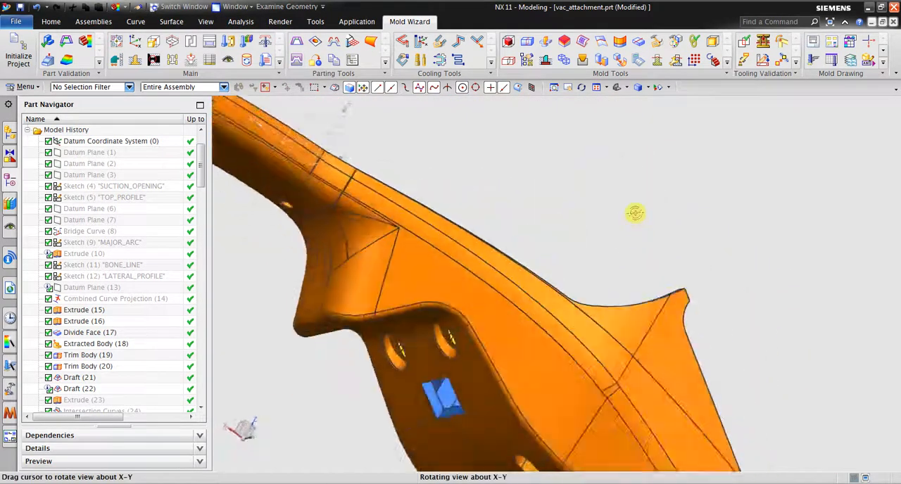
{"action": "left_click_drag", "start_coordinate": [633, 213], "coordinate": [565, 241]}
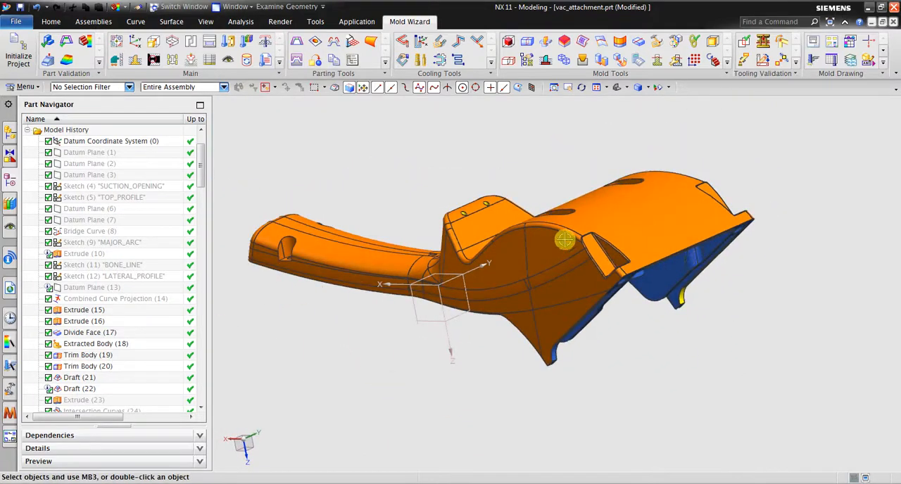